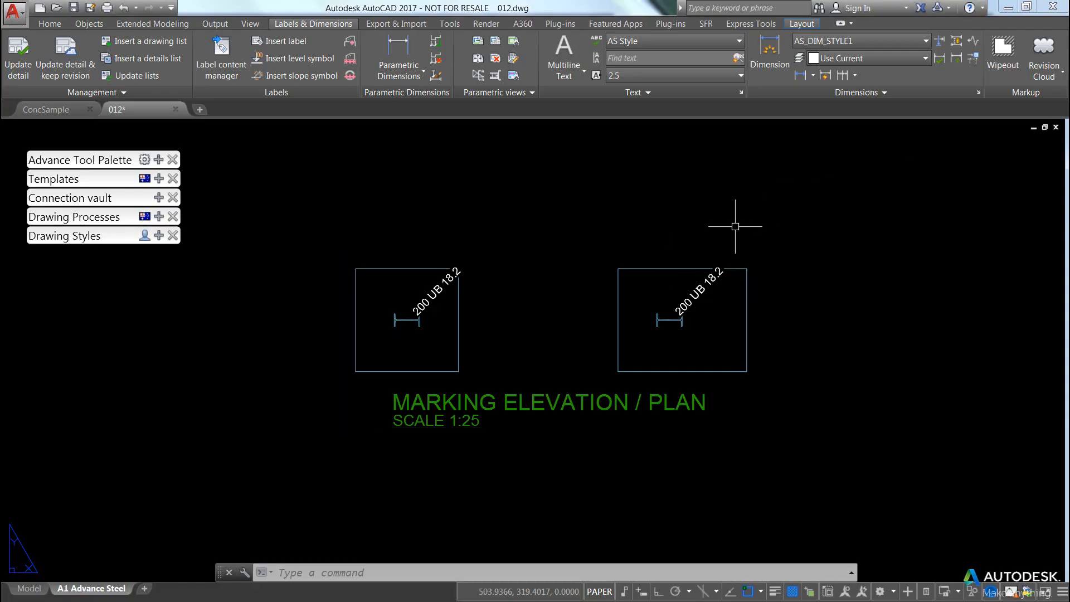
{"action": "mouse_move", "coordinate": [740, 225]}
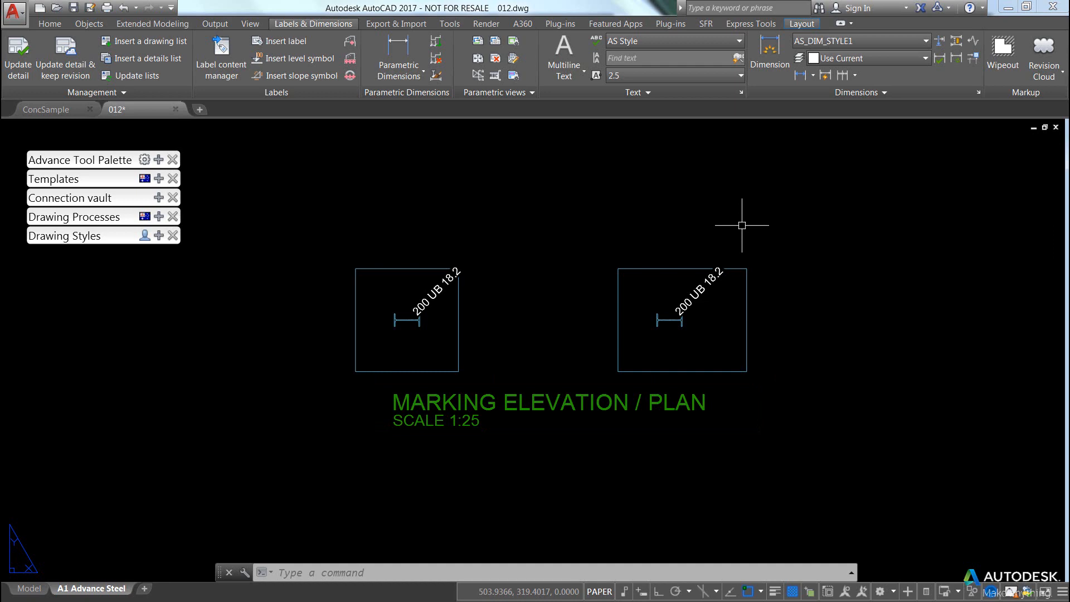
{"action": "mouse_move", "coordinate": [46, 109]}
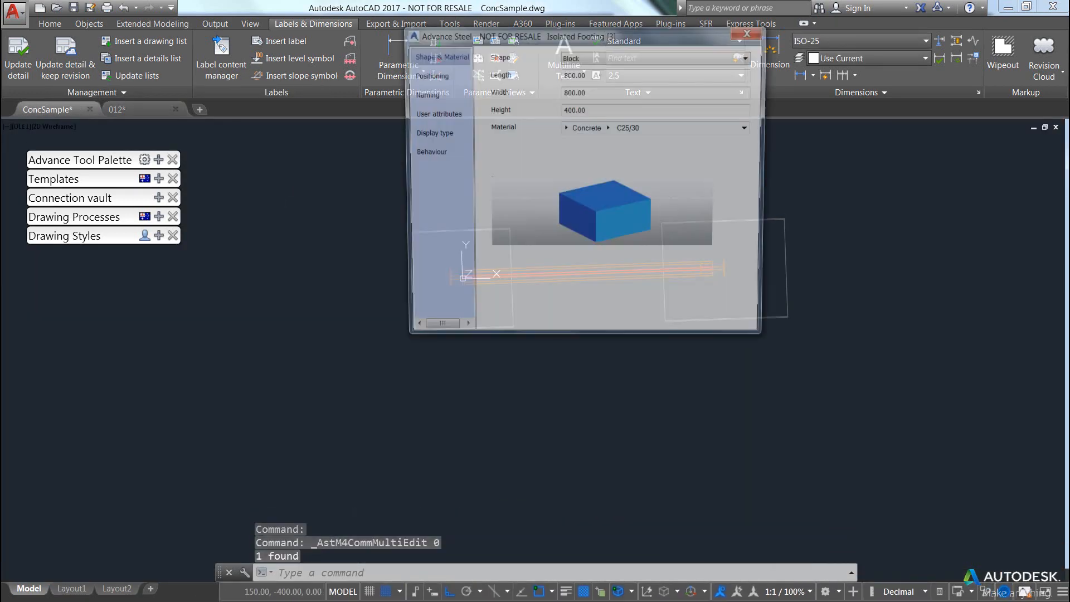
- Check the footings' naming properties, then open the footing detail's drawing style
{"action": "left_click", "coordinate": [423, 94]}
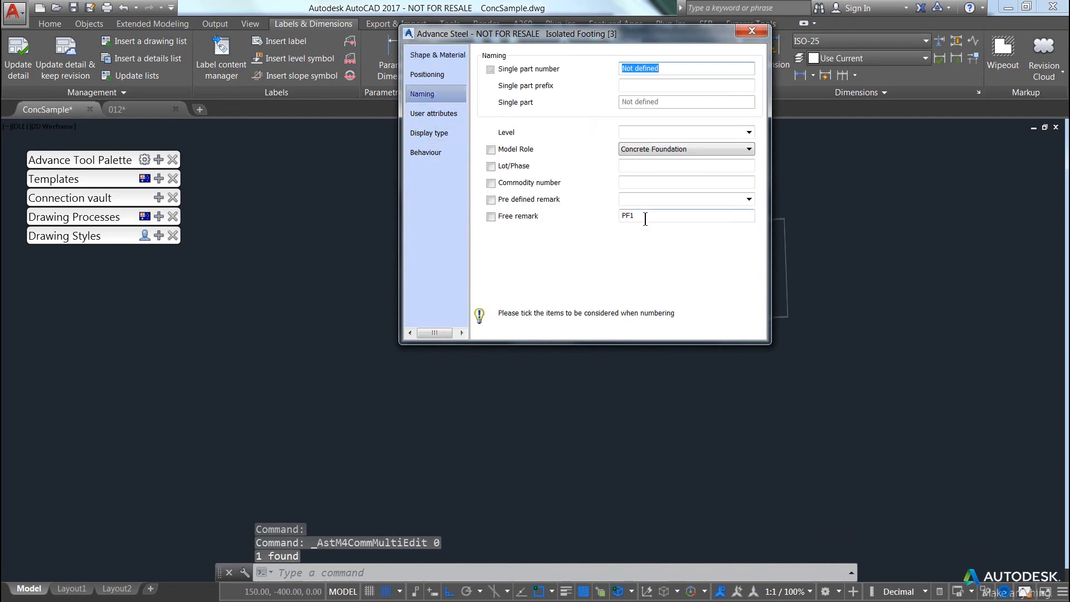
{"action": "left_click", "coordinate": [751, 31]}
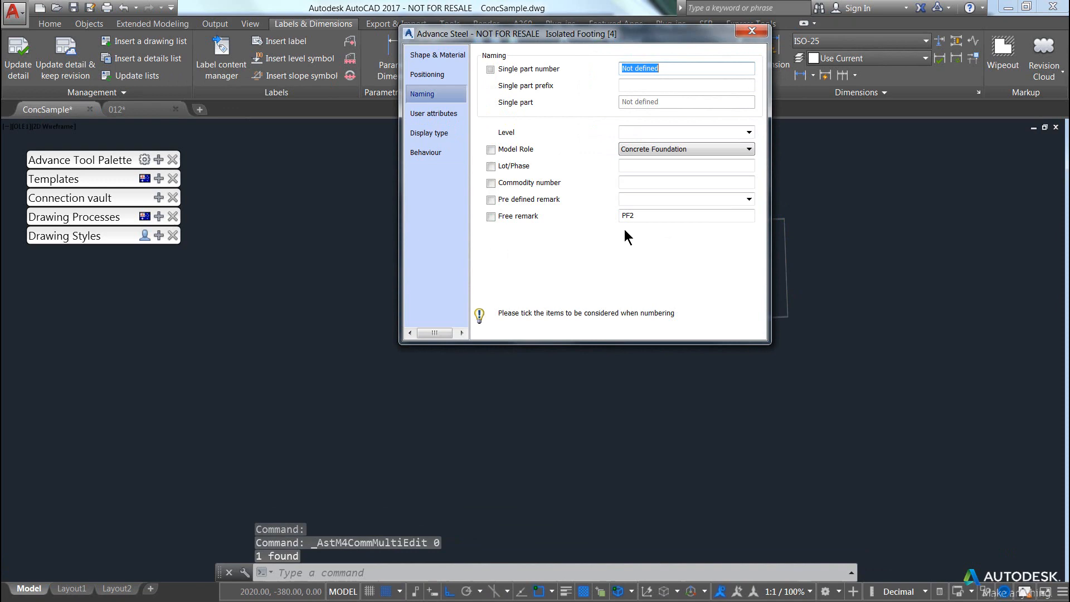
{"action": "left_click", "coordinate": [750, 31]}
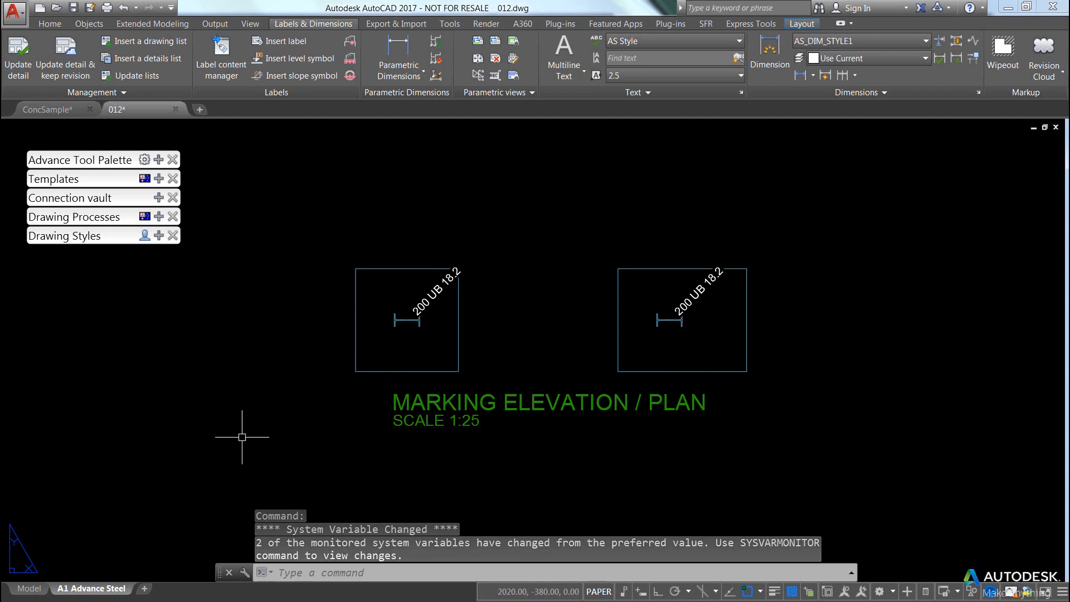
{"action": "mouse_move", "coordinate": [258, 429]}
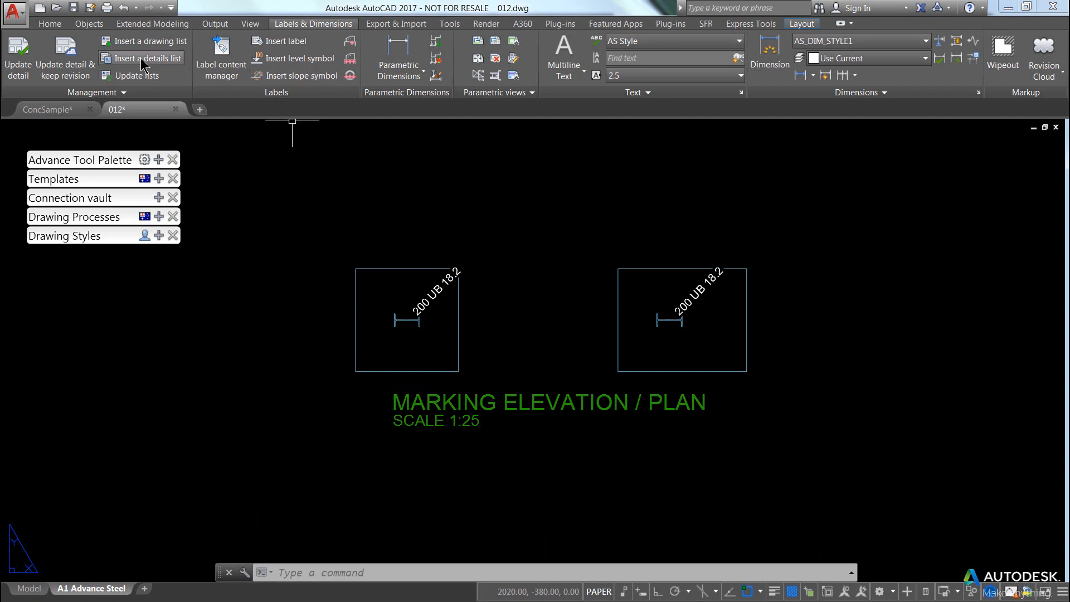
{"action": "mouse_move", "coordinate": [121, 39]}
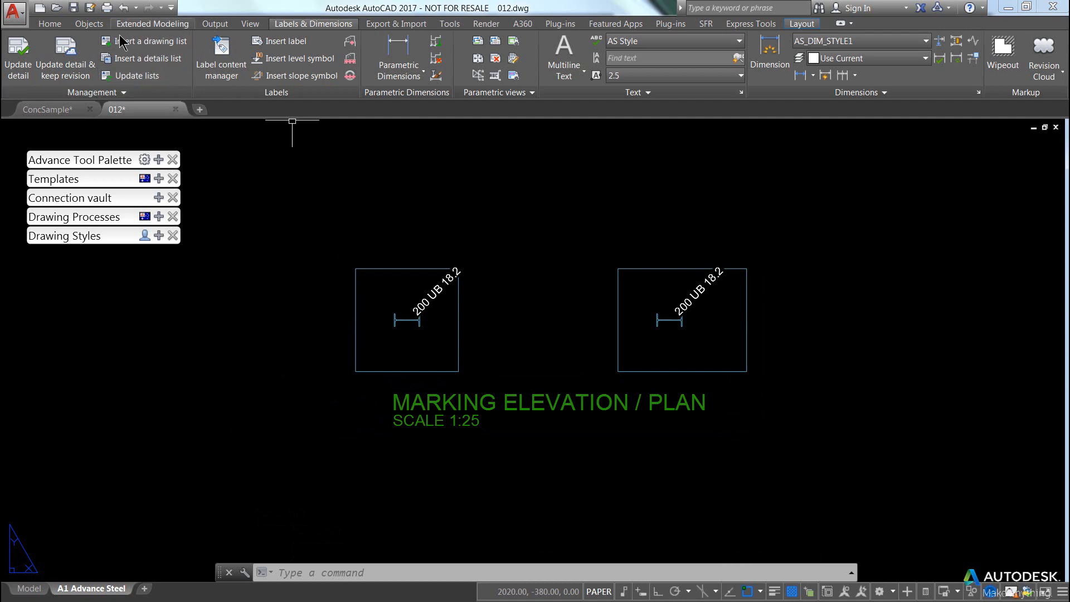
{"action": "left_click", "coordinate": [352, 369]}
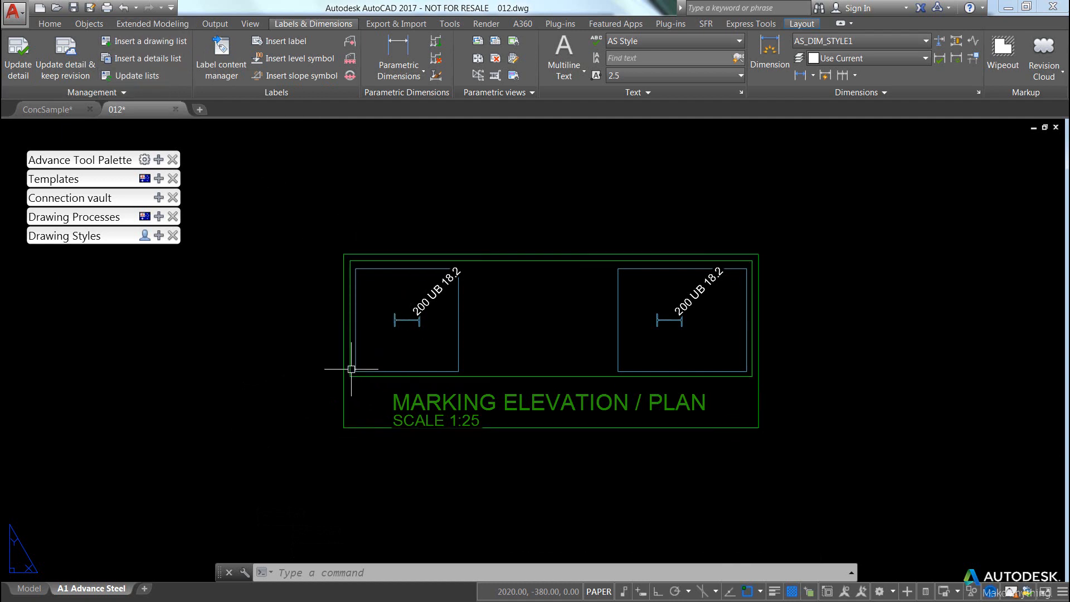
{"action": "mouse_move", "coordinate": [352, 368]}
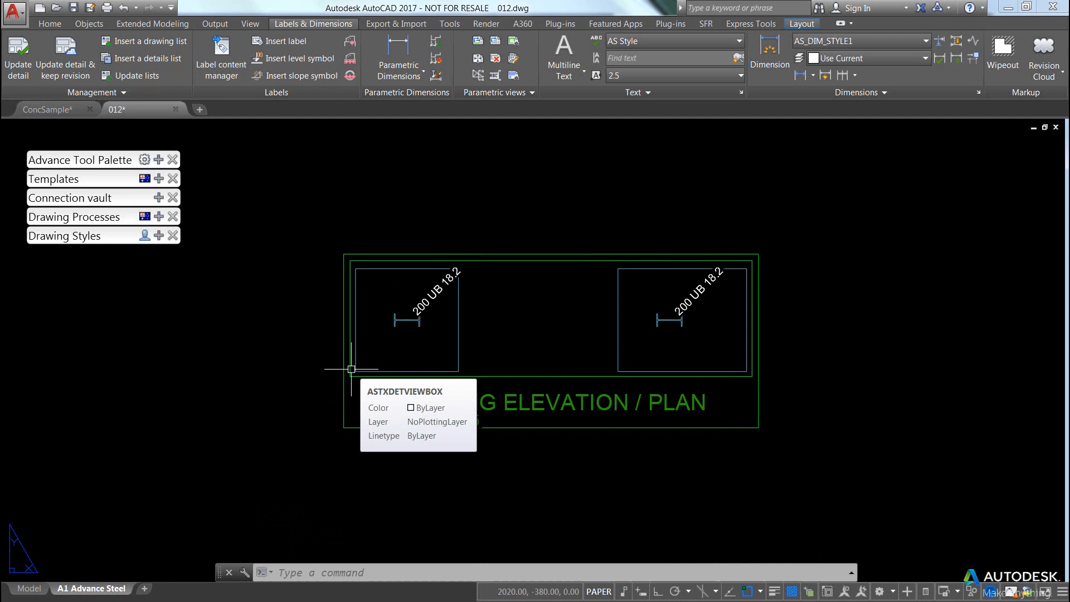
{"action": "left_click", "coordinate": [214, 23]}
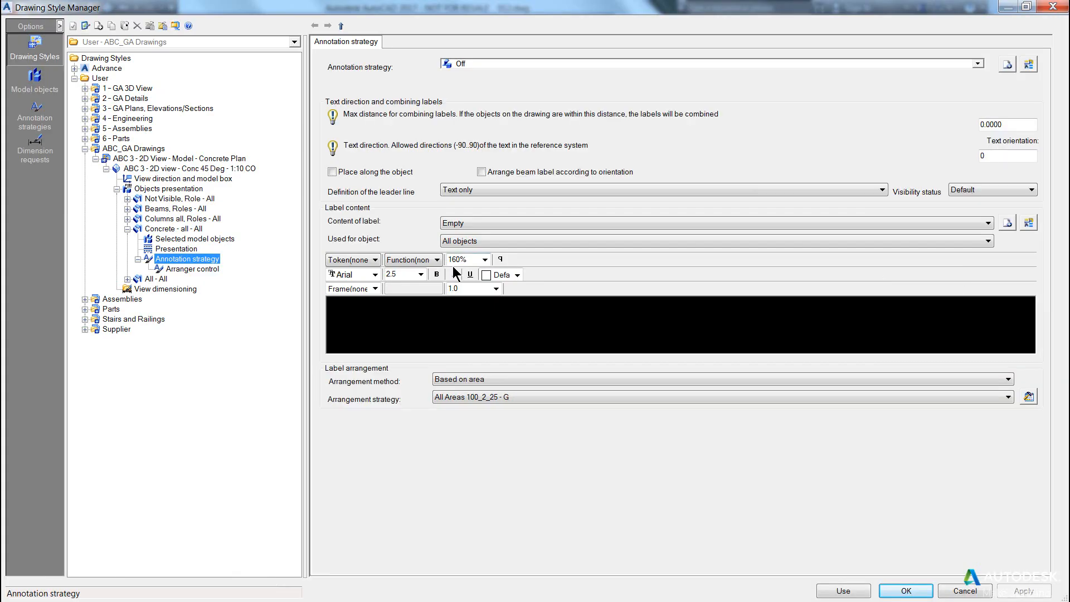
- Create a concrete annotation strategy named 'ABC Concrete Footing 225 Deg'
{"action": "left_click", "coordinate": [174, 228]}
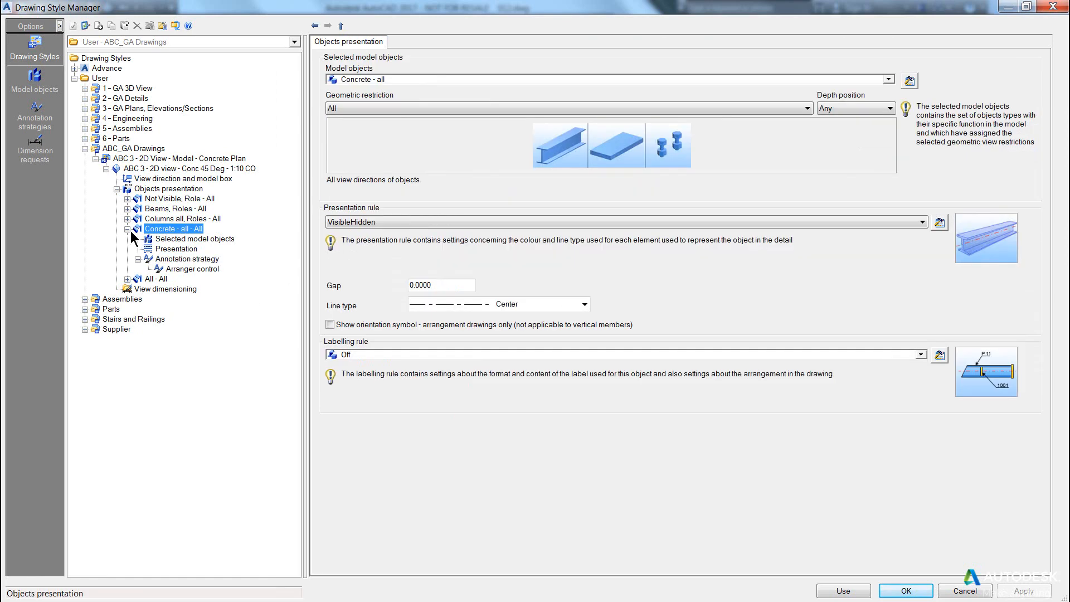
{"action": "left_click", "coordinate": [127, 228]}
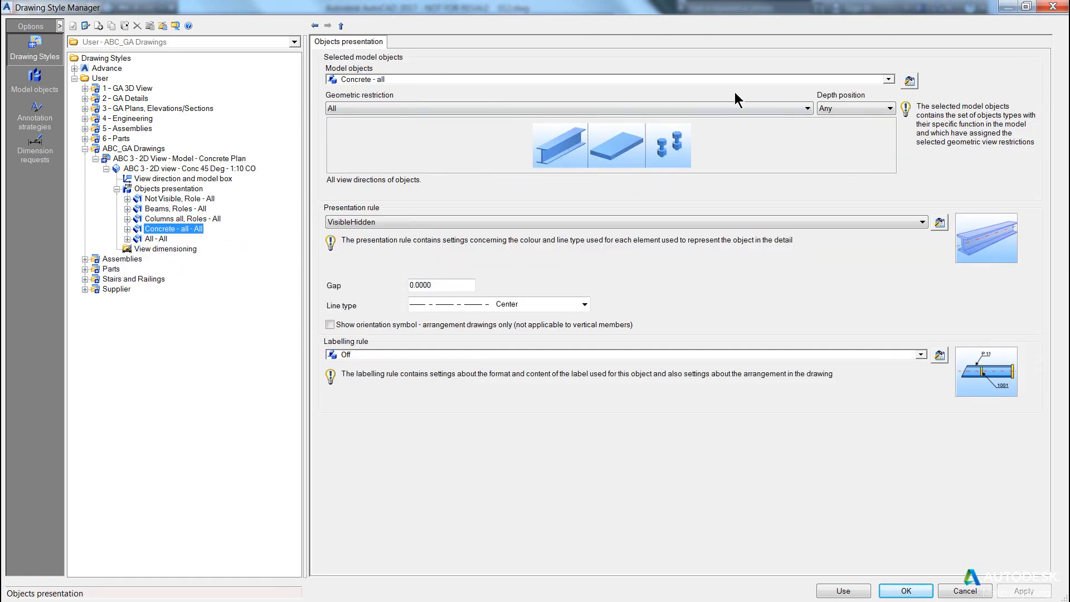
{"action": "left_click", "coordinate": [187, 258]}
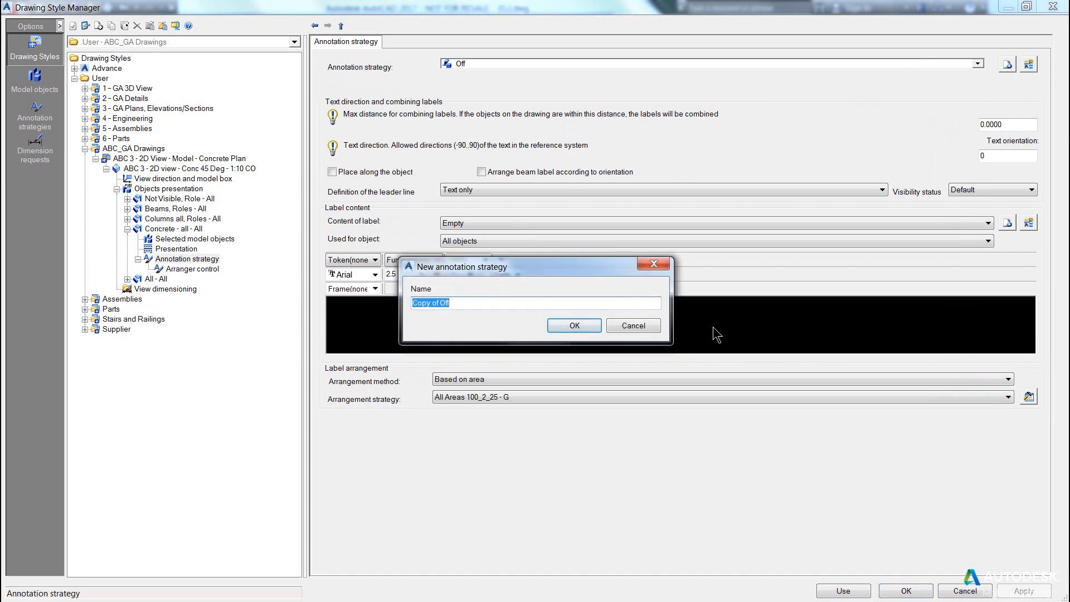
{"action": "type", "text": "ABC Con"}
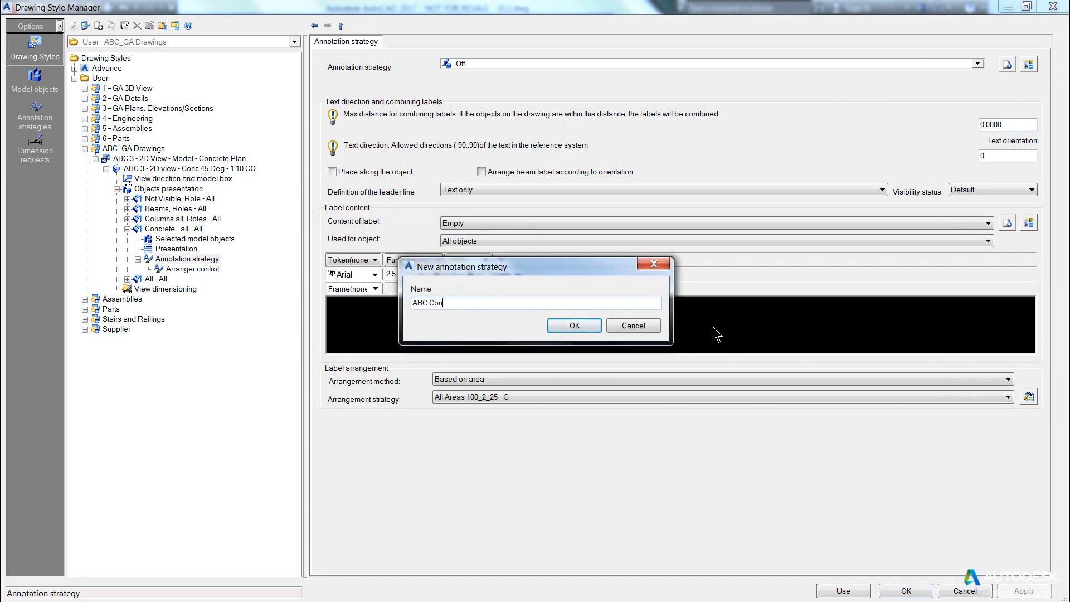
{"action": "type", "text": "crete F"}
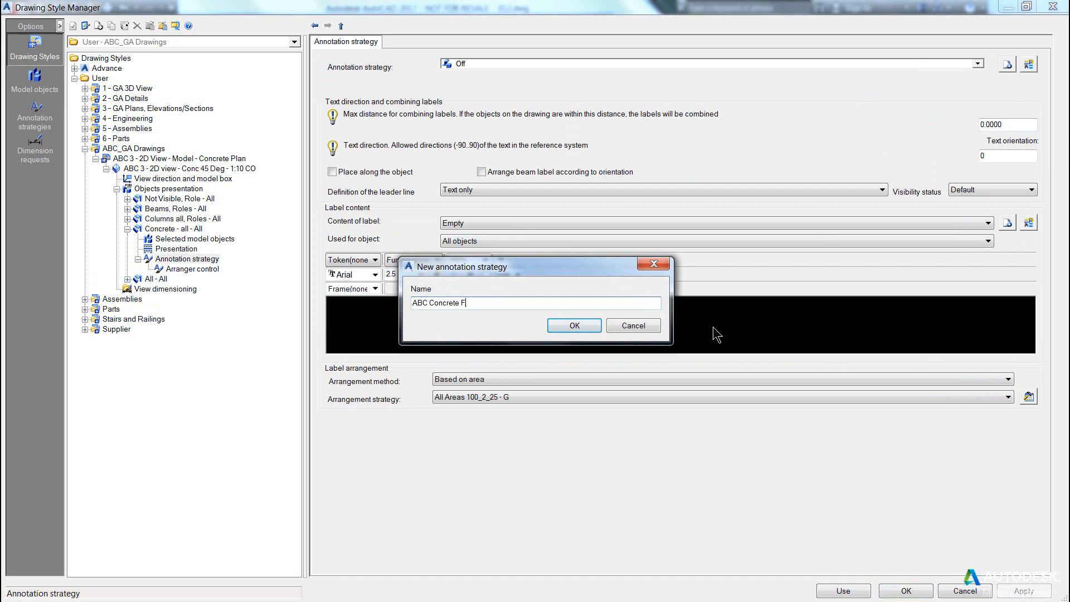
{"action": "type", "text": "ooting"}
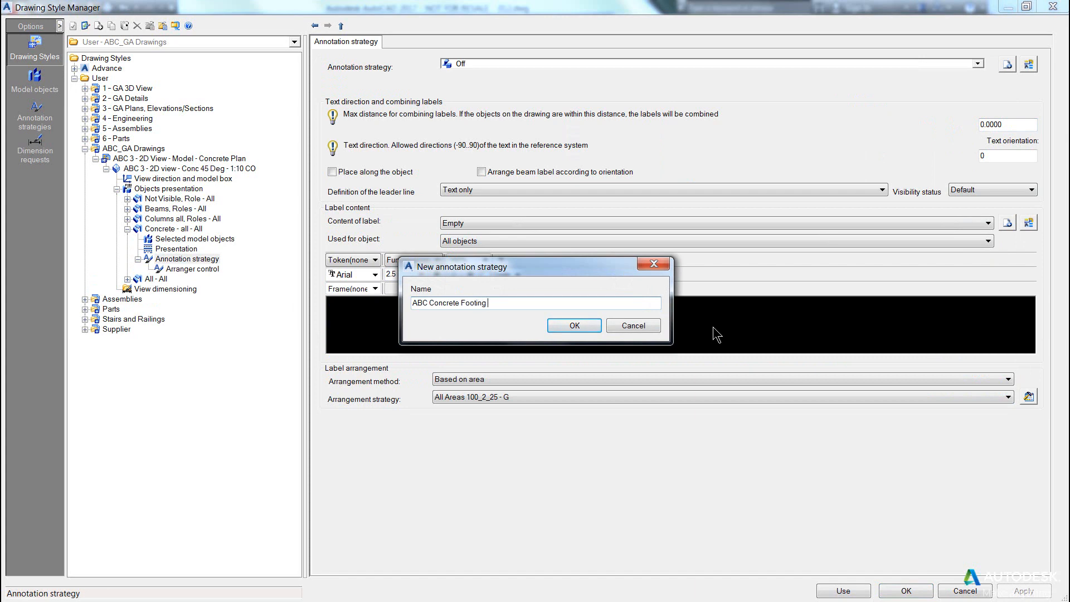
{"action": "type", "text": "225"}
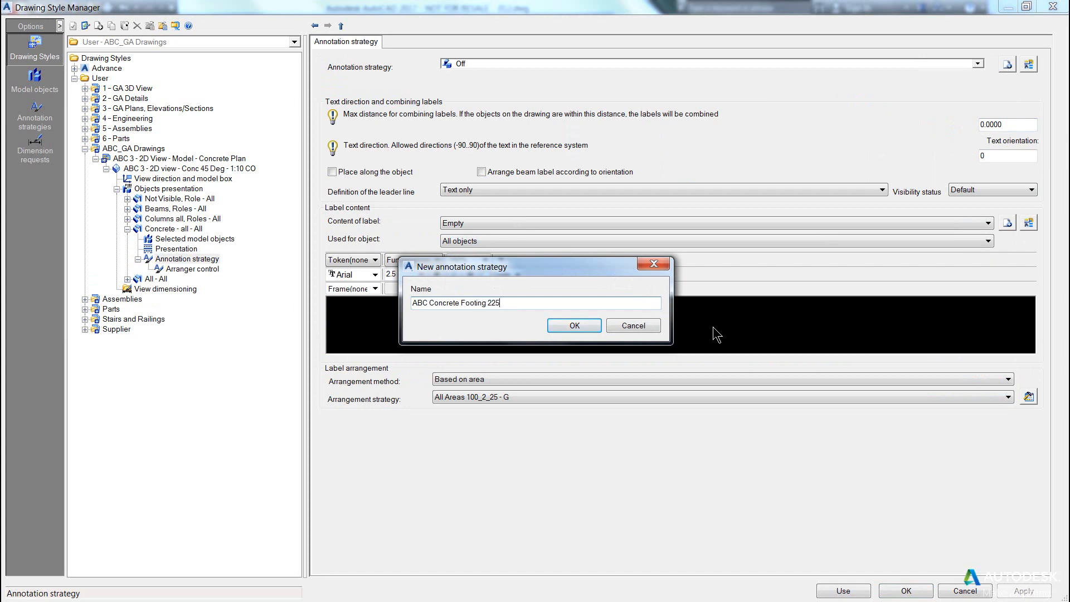
{"action": "type", "text": "Deg"}
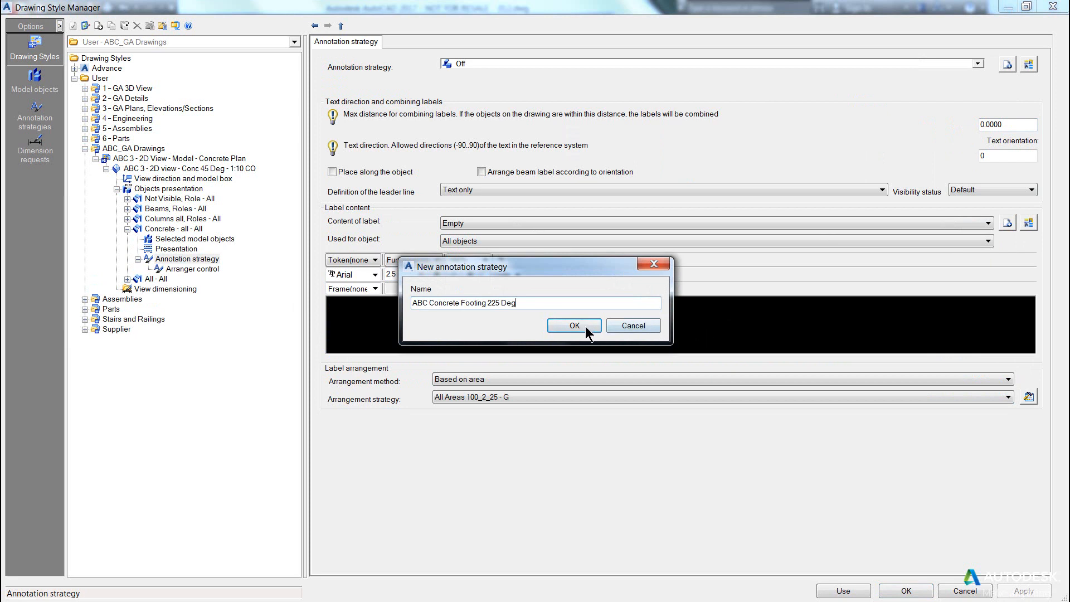
{"action": "left_click", "coordinate": [573, 325]}
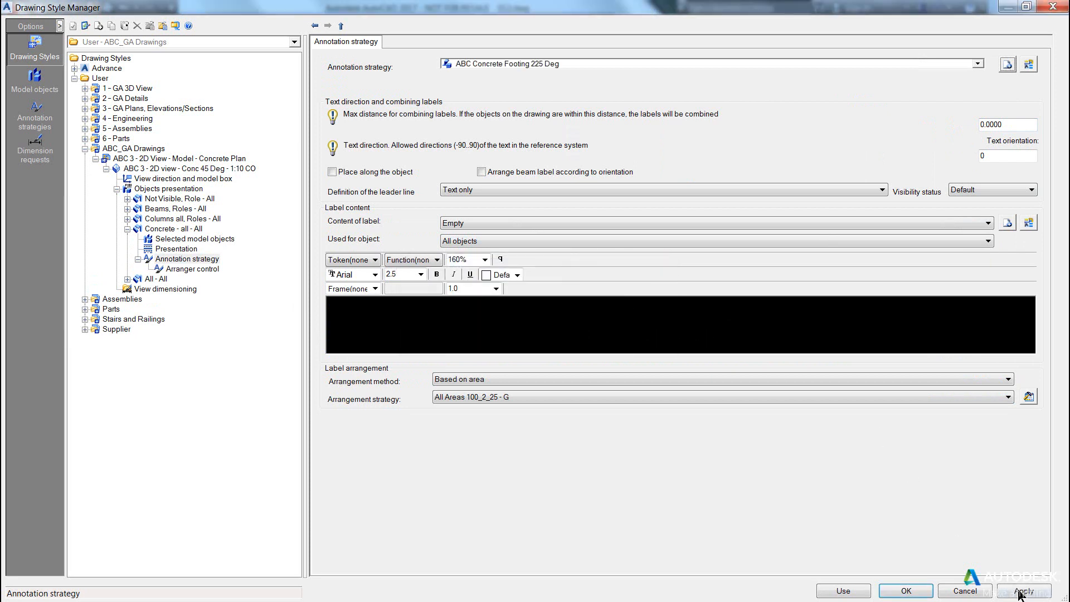
- Apply the new strategy and set its label text orientation to 45 degrees
{"action": "left_click", "coordinate": [1022, 590]}
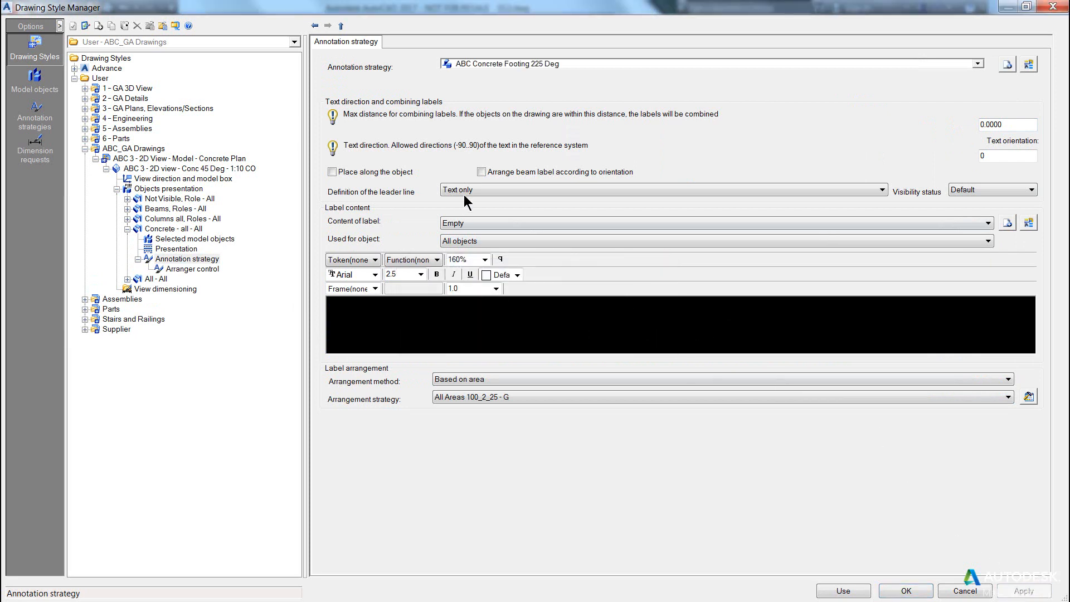
{"action": "mouse_move", "coordinate": [870, 185]}
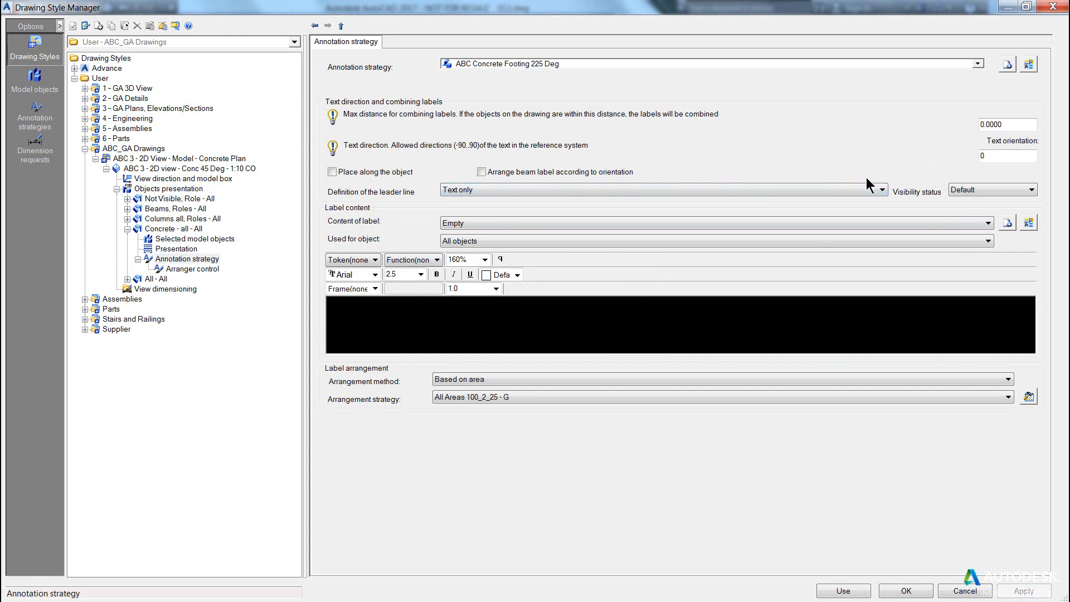
{"action": "left_click", "coordinate": [1007, 155]}
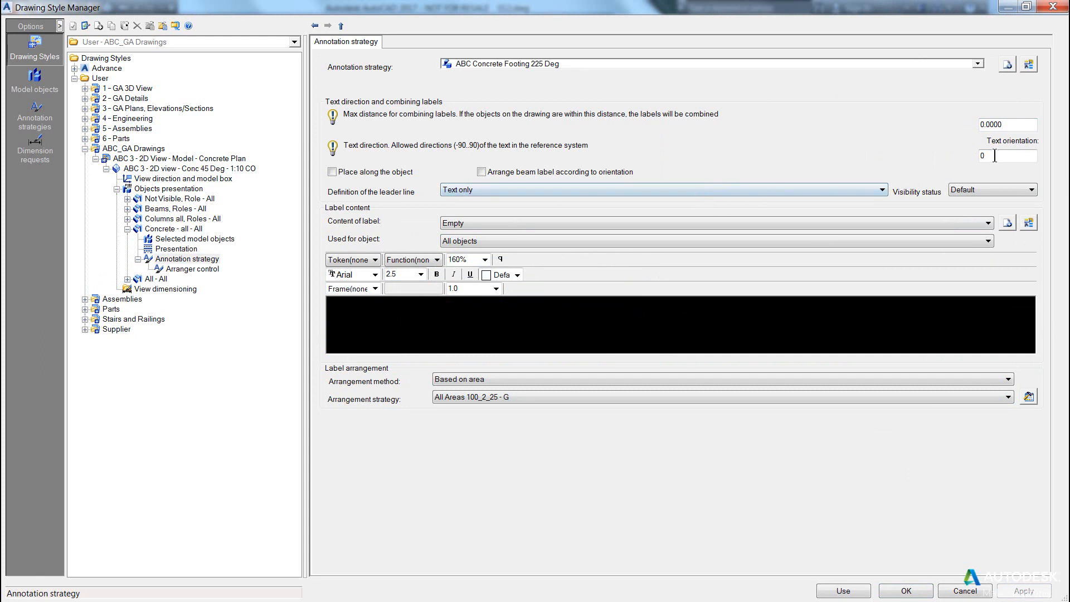
{"action": "type", "text": "45"}
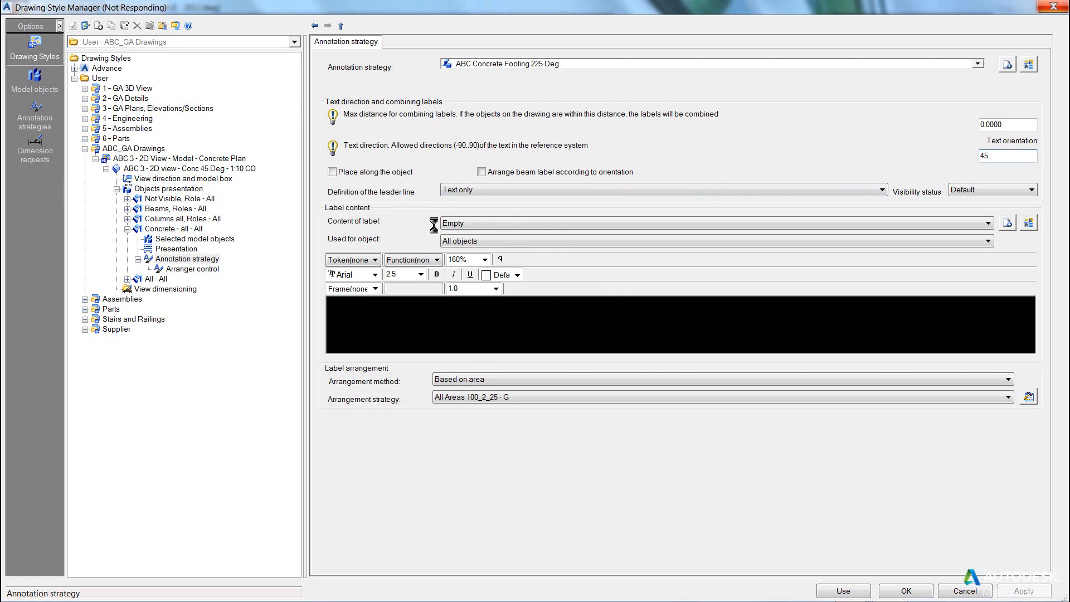
- Browse the Content of label presets in the dropdown list
{"action": "left_click", "coordinate": [991, 222]}
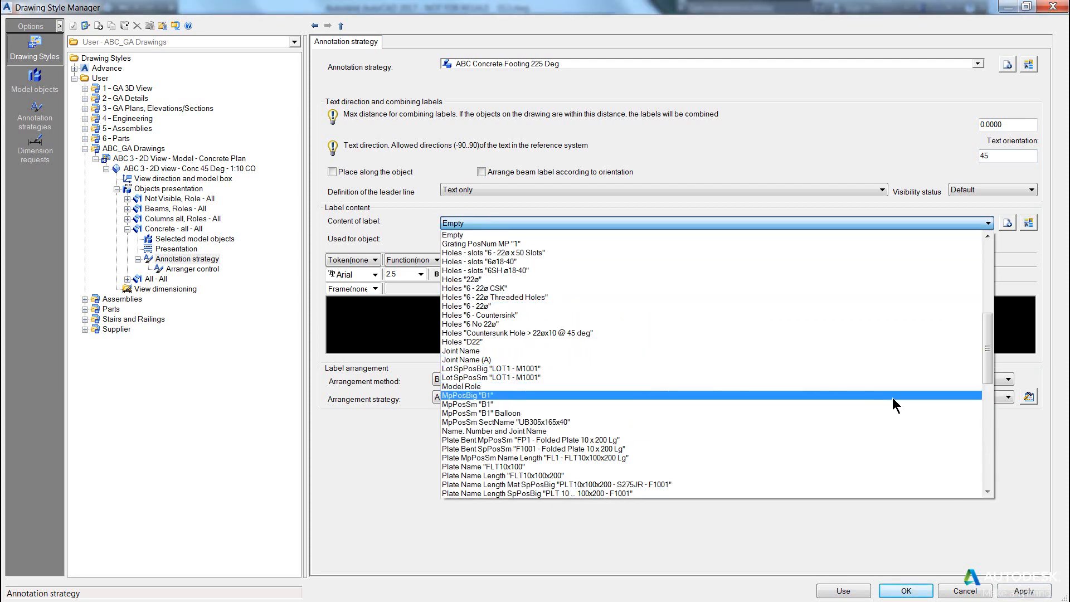
{"action": "scroll", "scroll_direction": "up", "scroll_amount": 3}
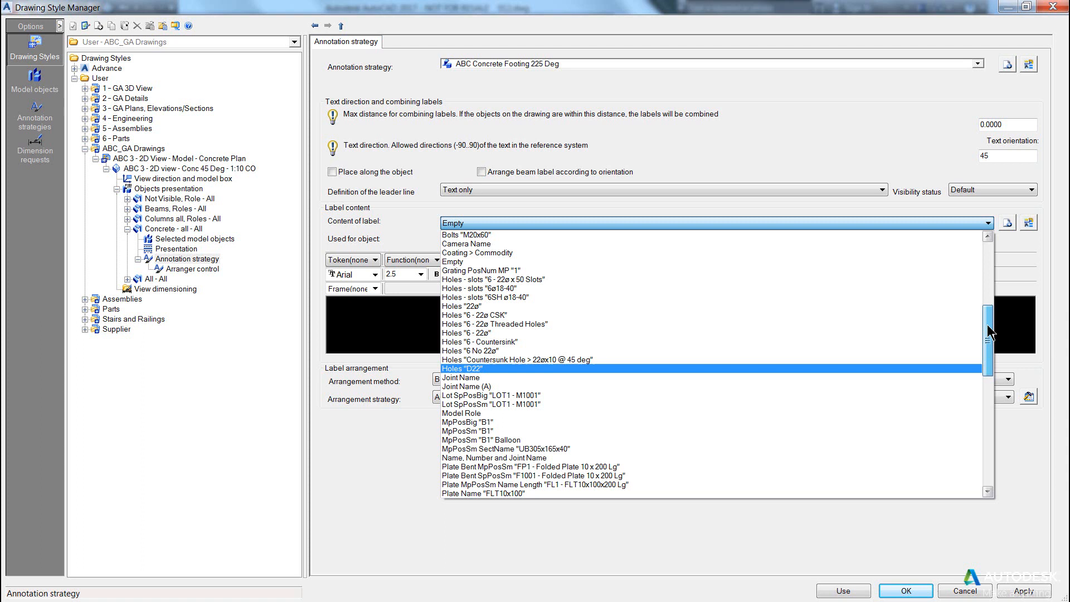
{"action": "scroll", "scroll_direction": "up", "scroll_amount": 3}
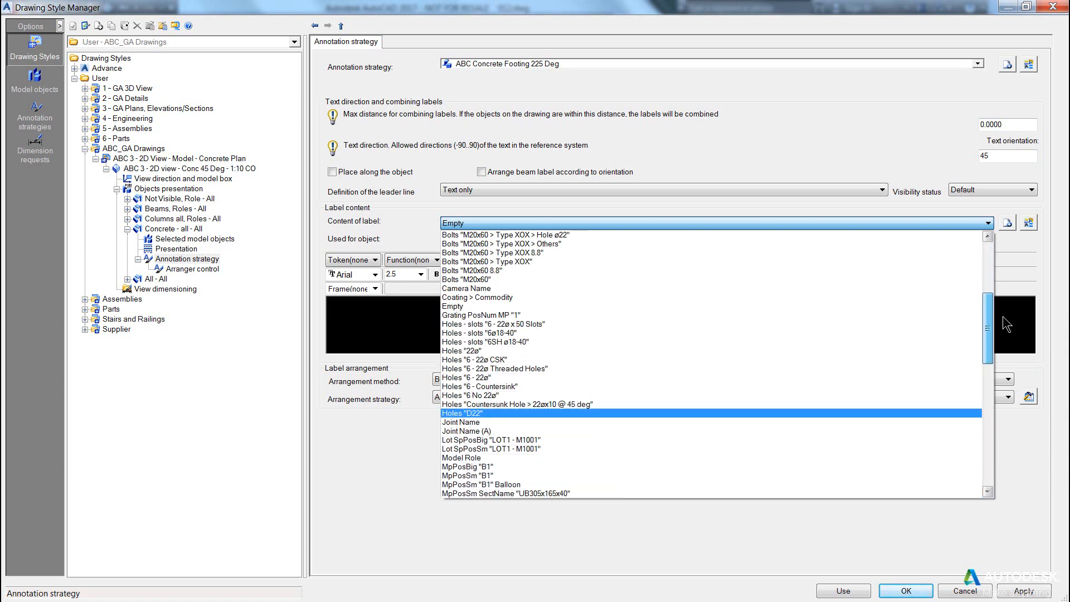
{"action": "scroll", "scroll_direction": "down", "scroll_amount": 3}
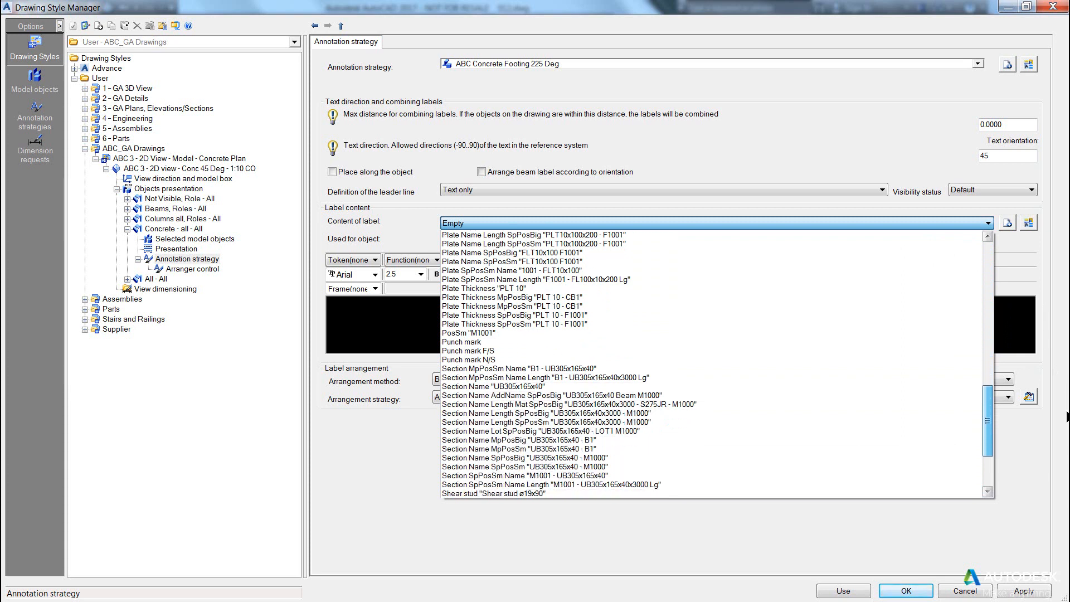
{"action": "scroll", "scroll_direction": "down", "scroll_amount": 3}
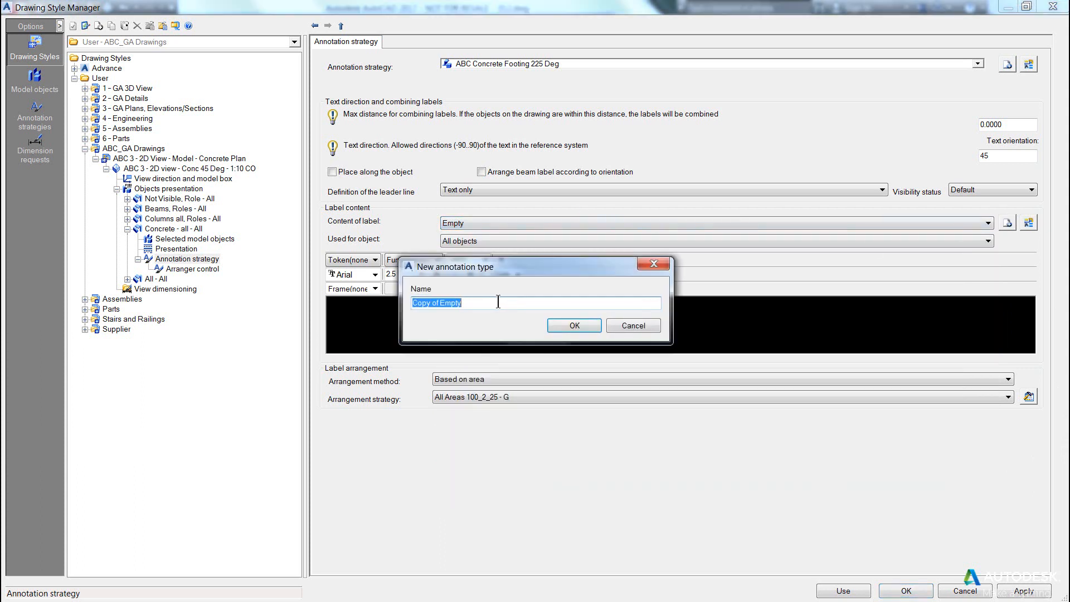
- Name the new label content type 'ABC Concrete "Type - Size"'
{"action": "type", "text": "ABC Conc"}
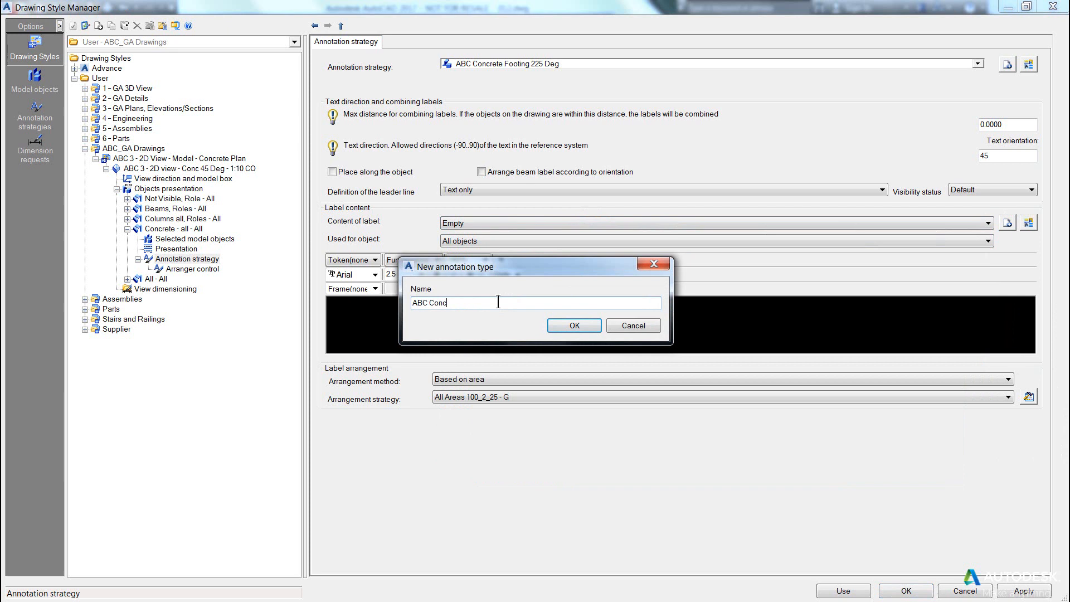
{"action": "type", "text": "rete"}
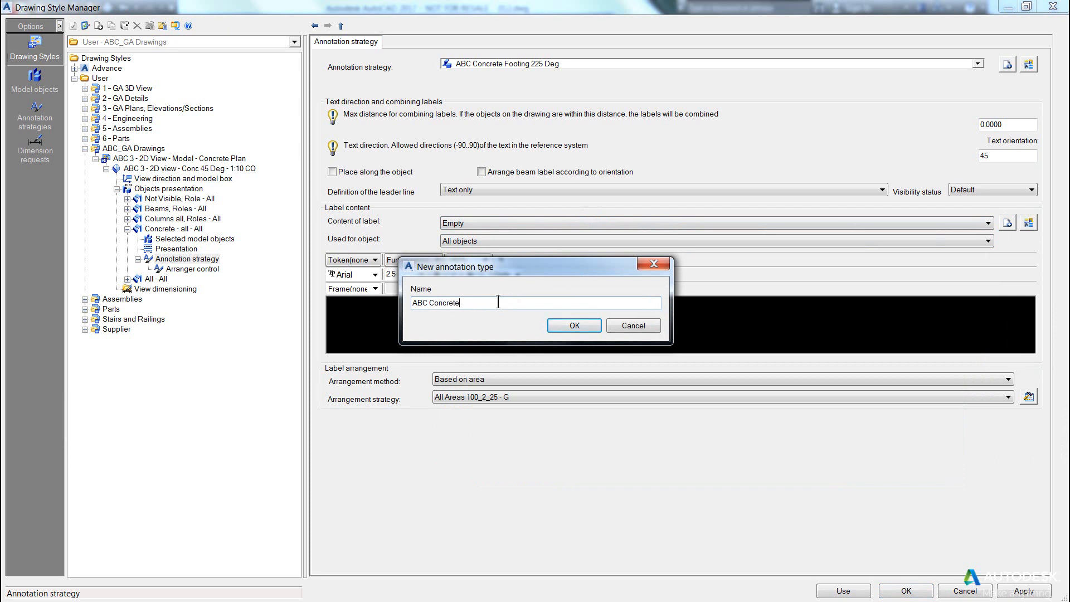
{"action": "type", "text": "Ty"}
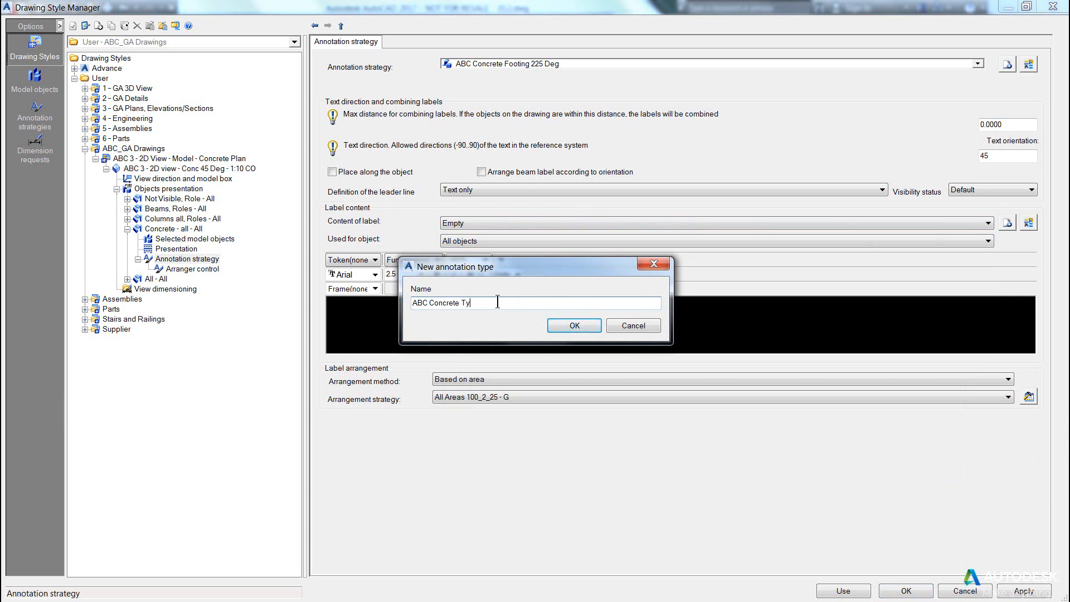
{"action": "type", "text": "pe -"}
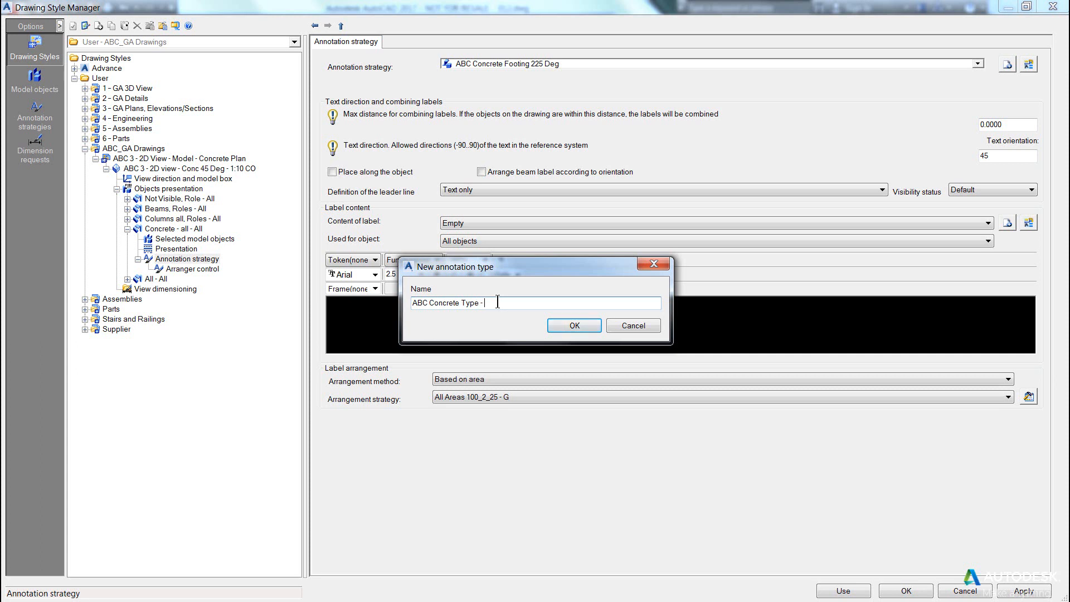
{"action": "type", "text": "Size"}
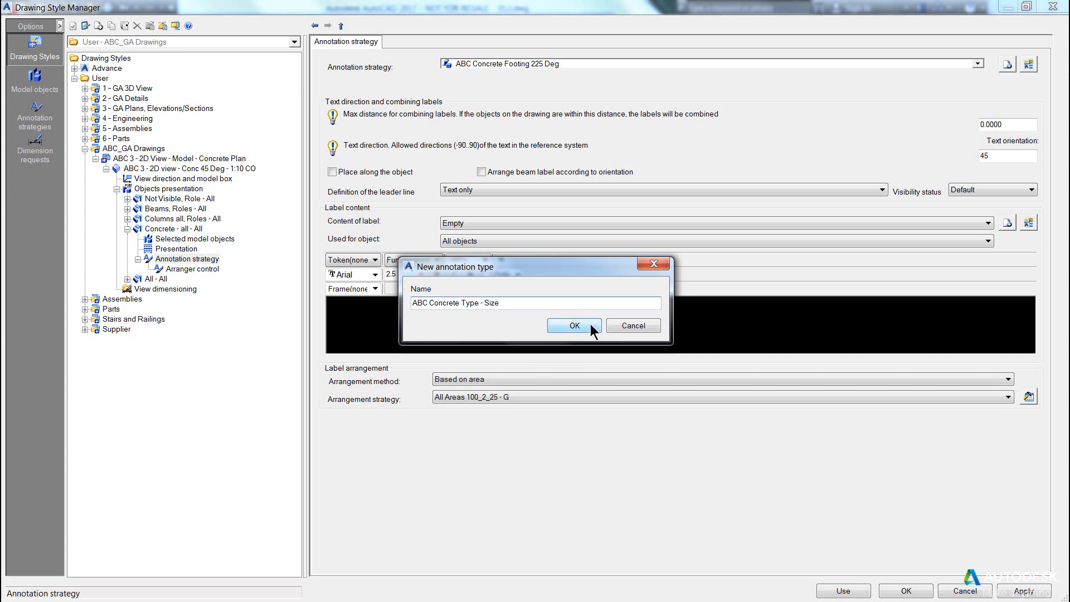
{"action": "left_click", "coordinate": [572, 325]}
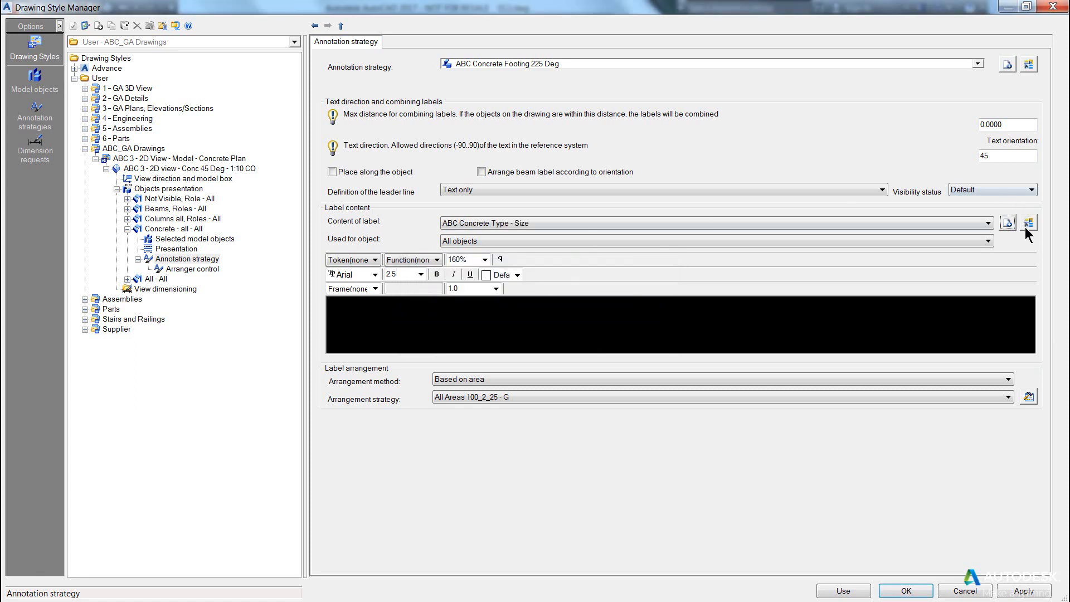
{"action": "left_click", "coordinate": [1007, 222]}
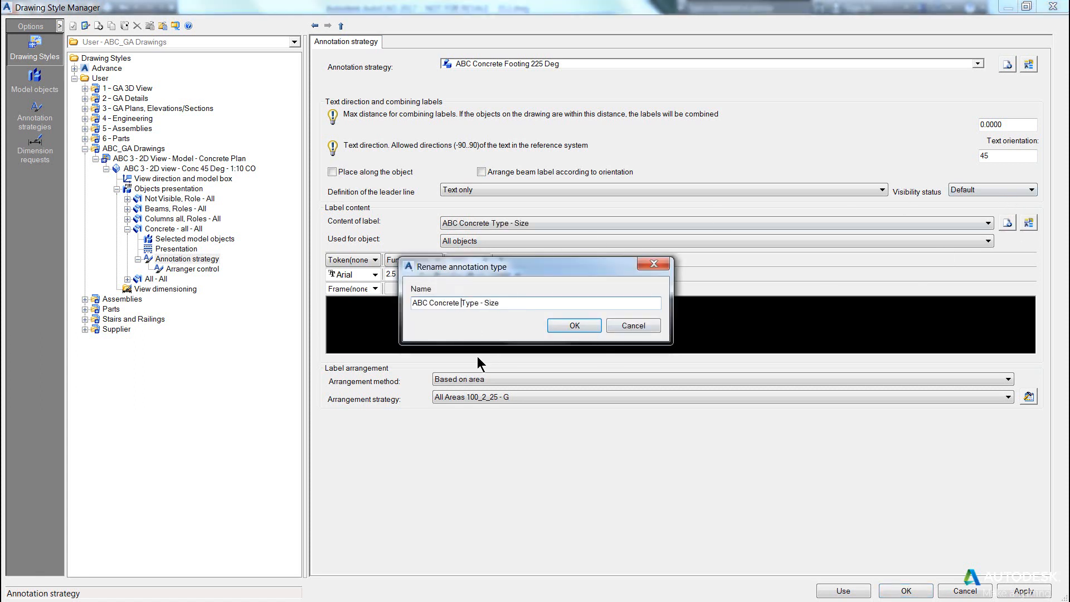
{"action": "type", "text": "\"Type - Size\""}
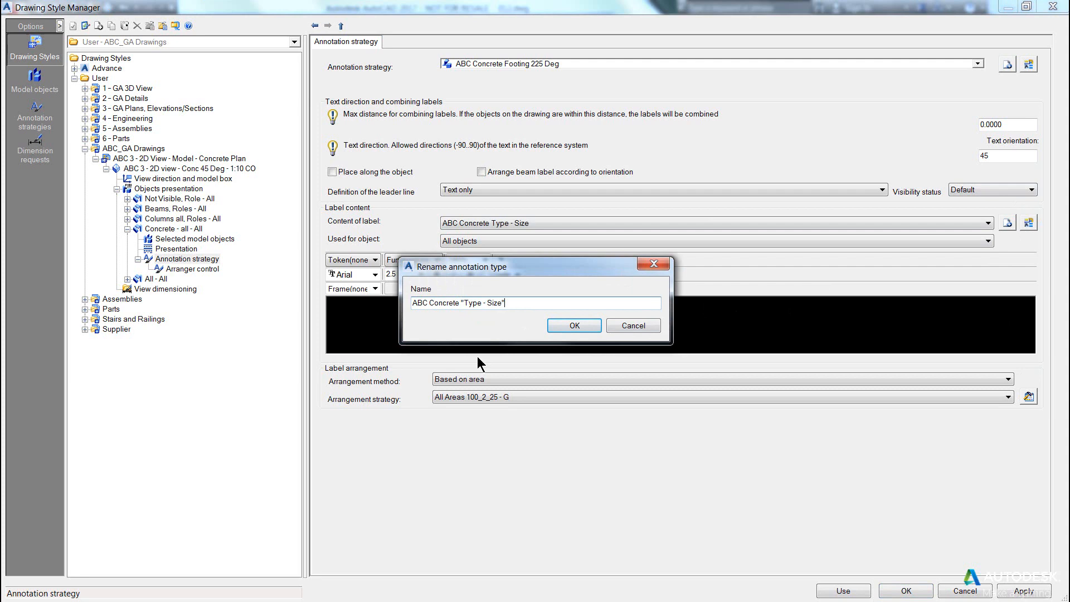
{"action": "left_click", "coordinate": [573, 325]}
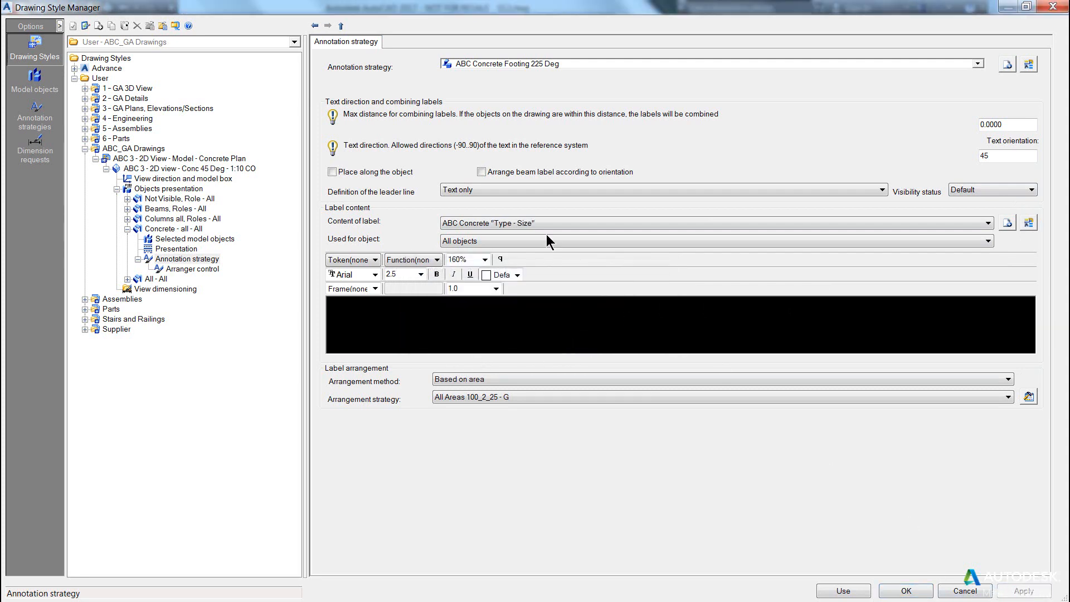
- Use the label for concrete isolated footings and add 'Isolated Footing' to its name
{"action": "left_click", "coordinate": [990, 240]}
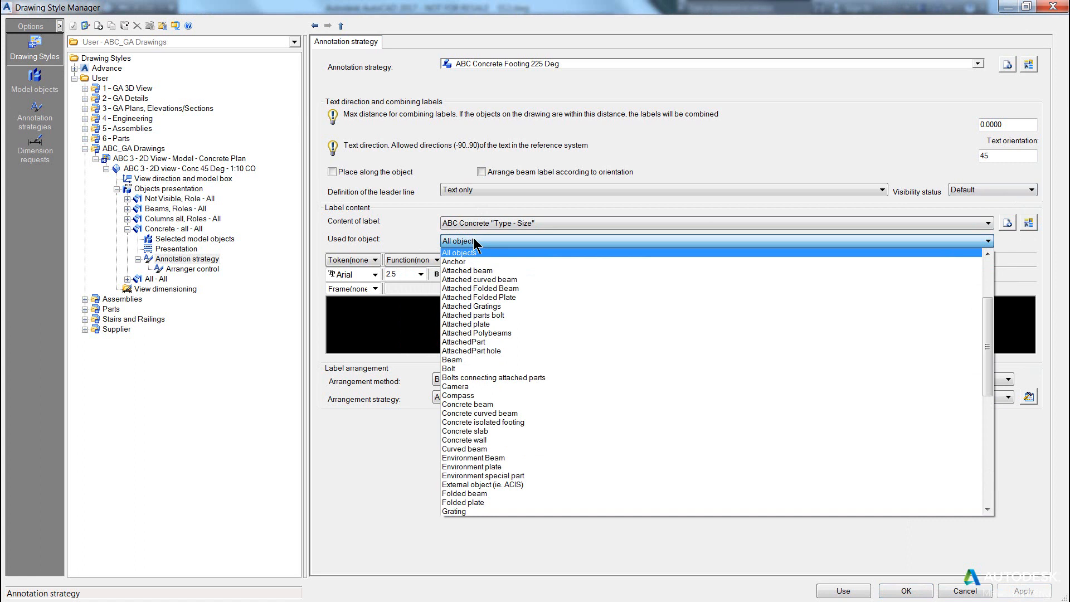
{"action": "mouse_move", "coordinate": [483, 421]}
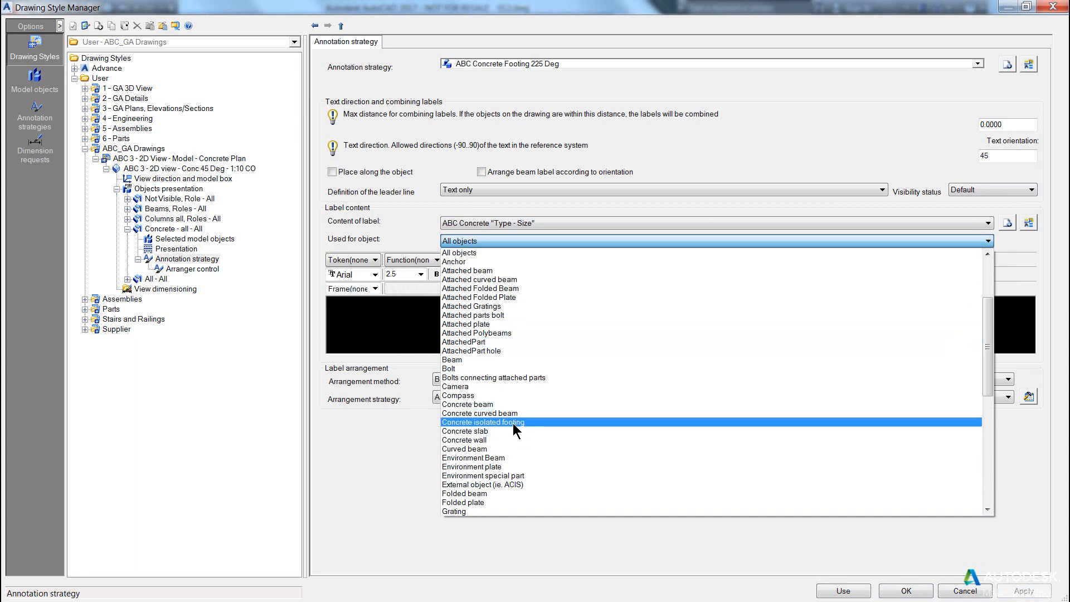
{"action": "left_click", "coordinate": [483, 422]}
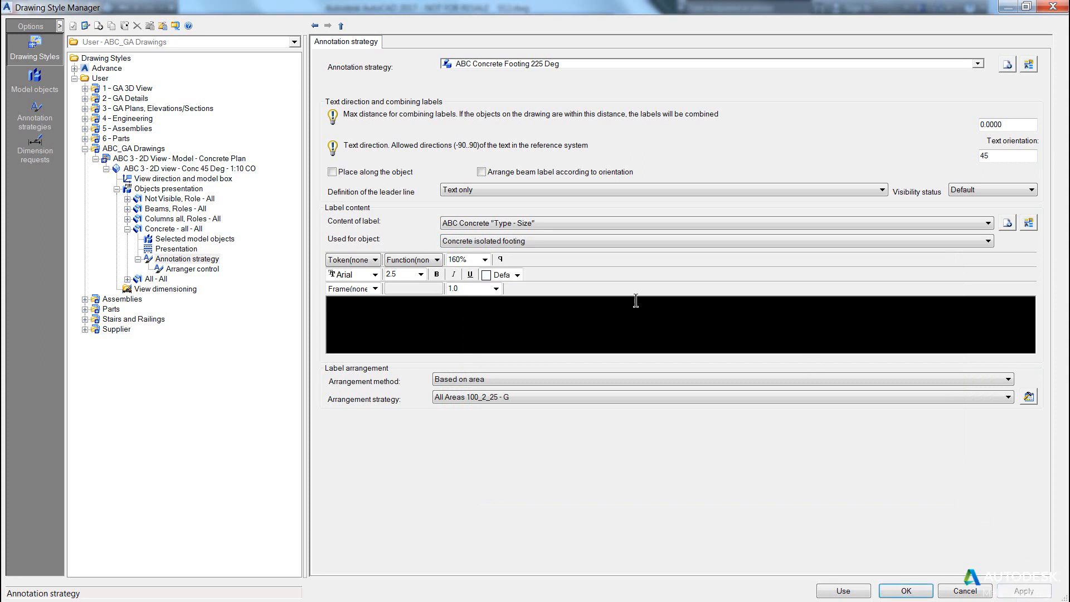
{"action": "mouse_move", "coordinate": [1028, 222]}
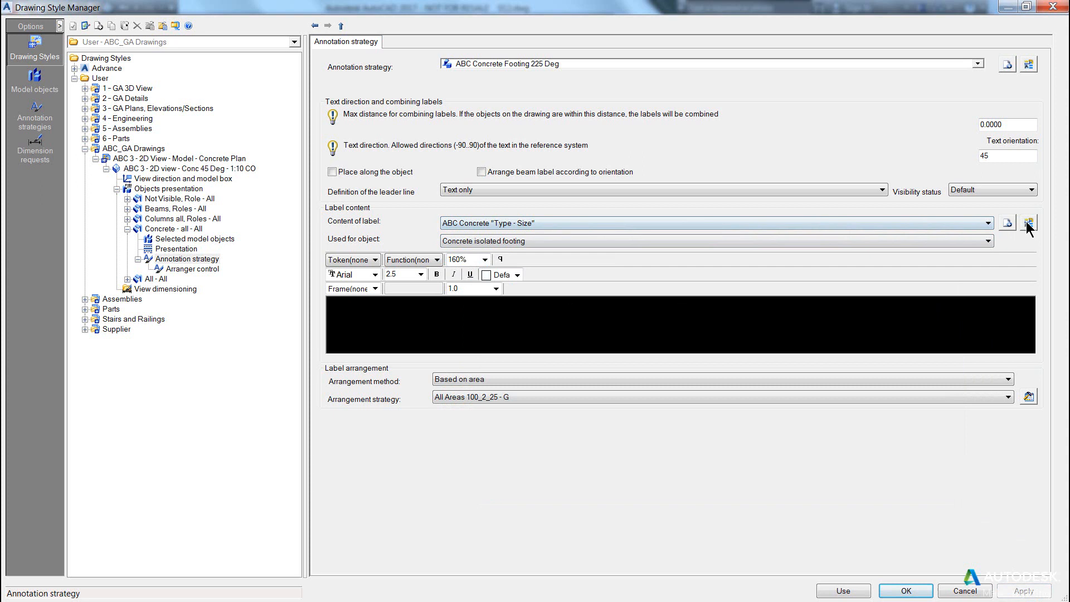
{"action": "left_click", "coordinate": [1027, 222]}
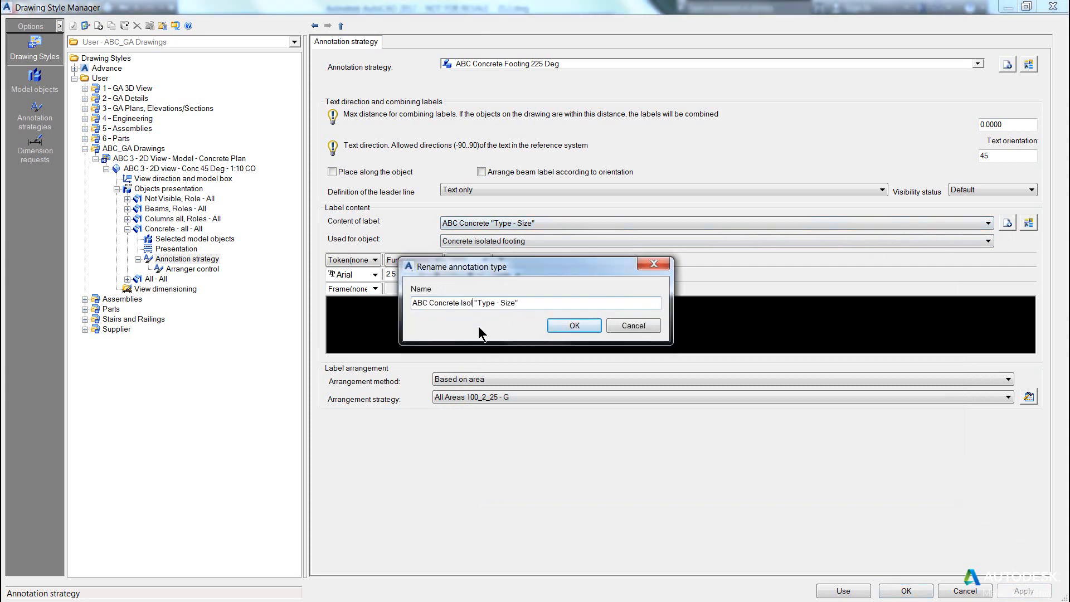
{"action": "type", "text": "lated Footing"}
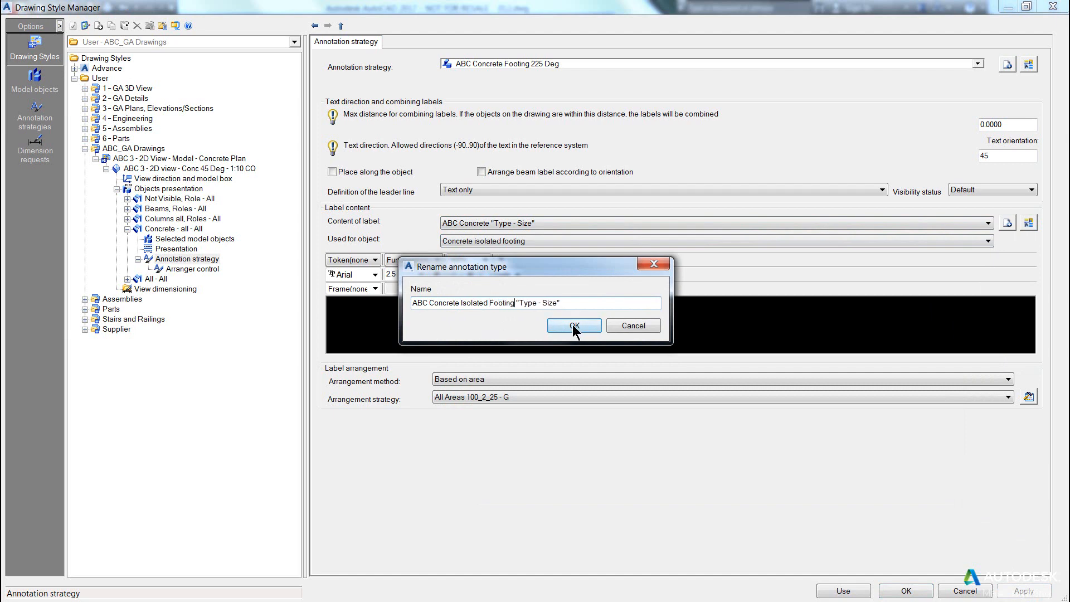
{"action": "left_click", "coordinate": [573, 326]}
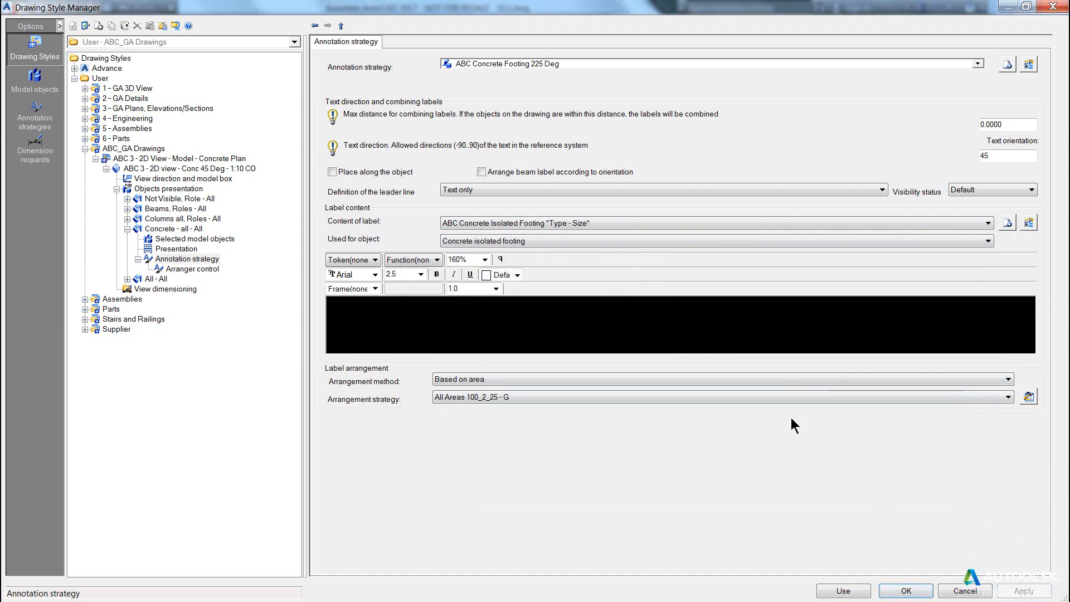
{"action": "mouse_move", "coordinate": [373, 305]}
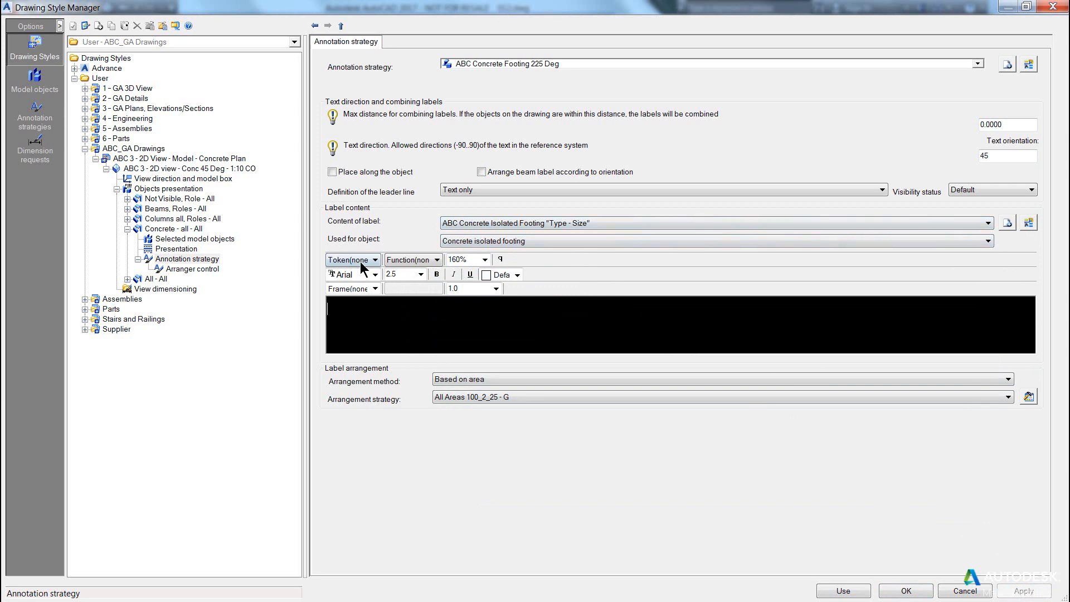
- Build the footing label content as "Name" - "Part Name" and apply it
{"action": "left_click", "coordinate": [350, 259]}
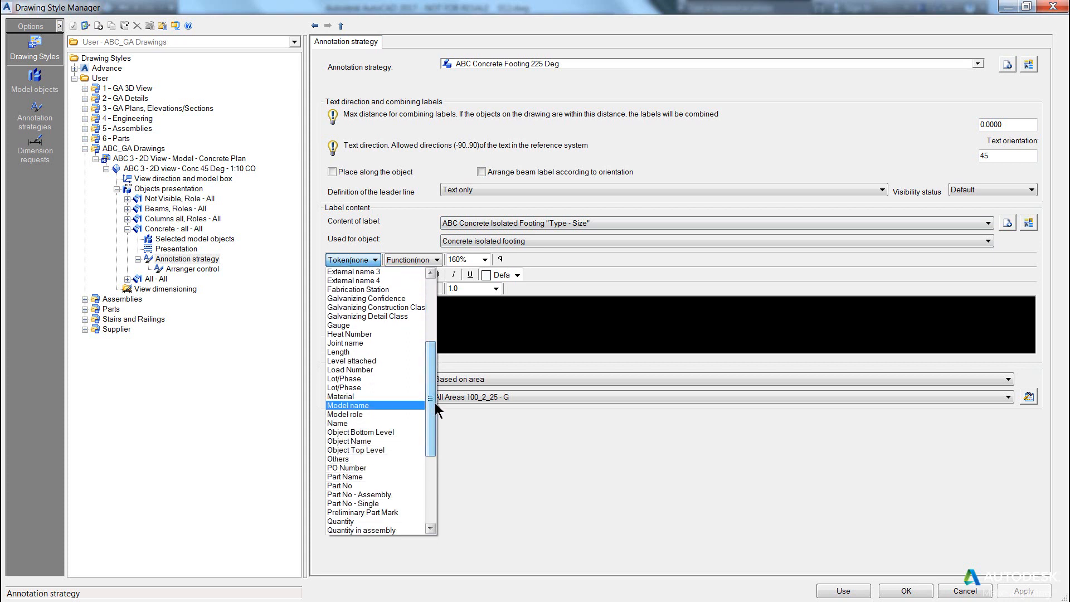
{"action": "left_click", "coordinate": [337, 423]}
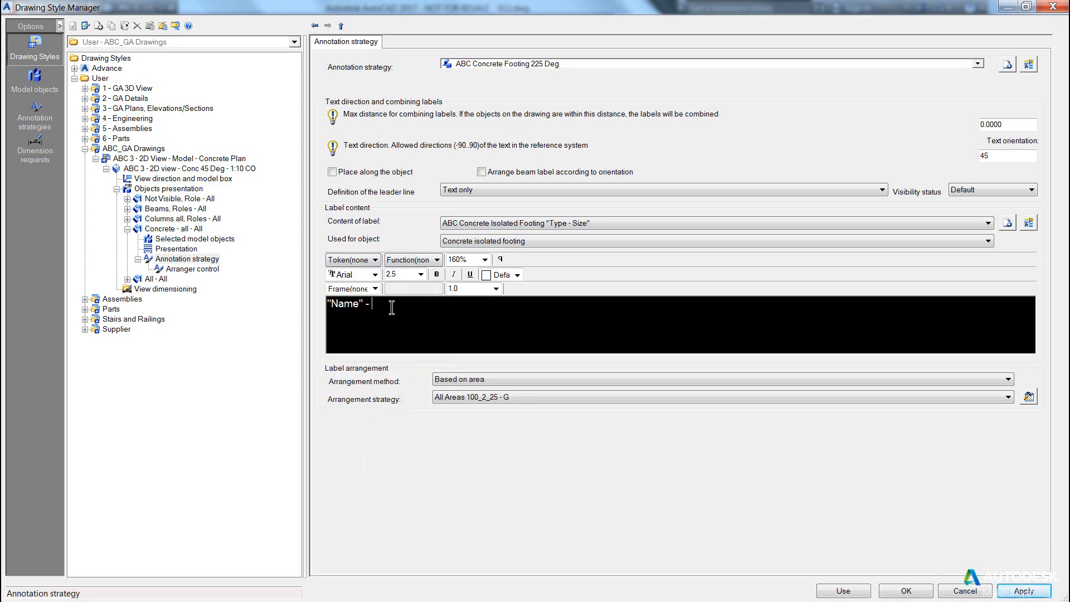
{"action": "left_click", "coordinate": [349, 259]}
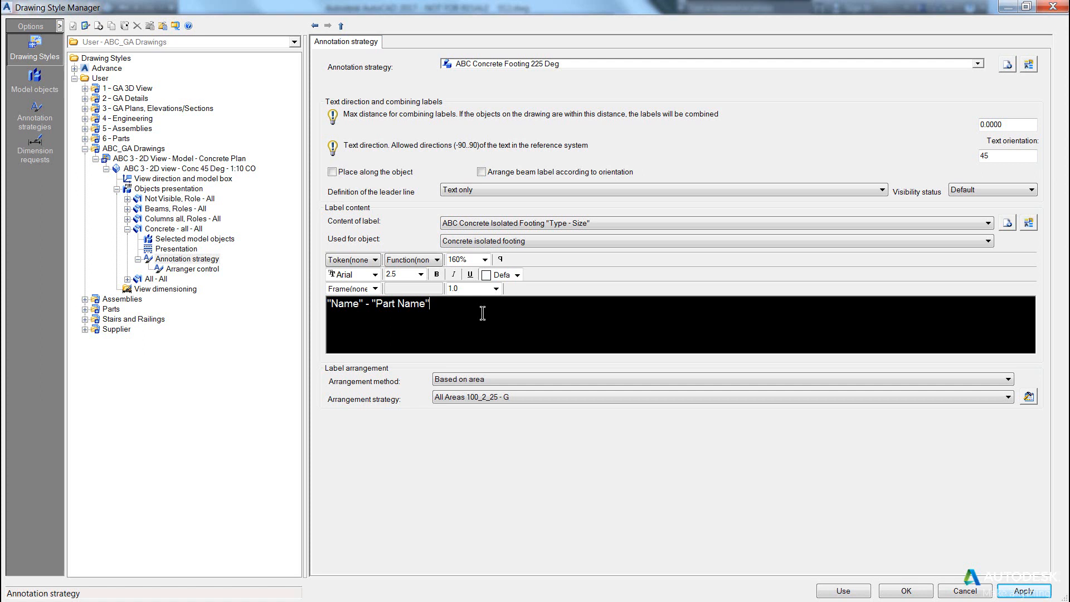
{"action": "mouse_move", "coordinate": [567, 364]}
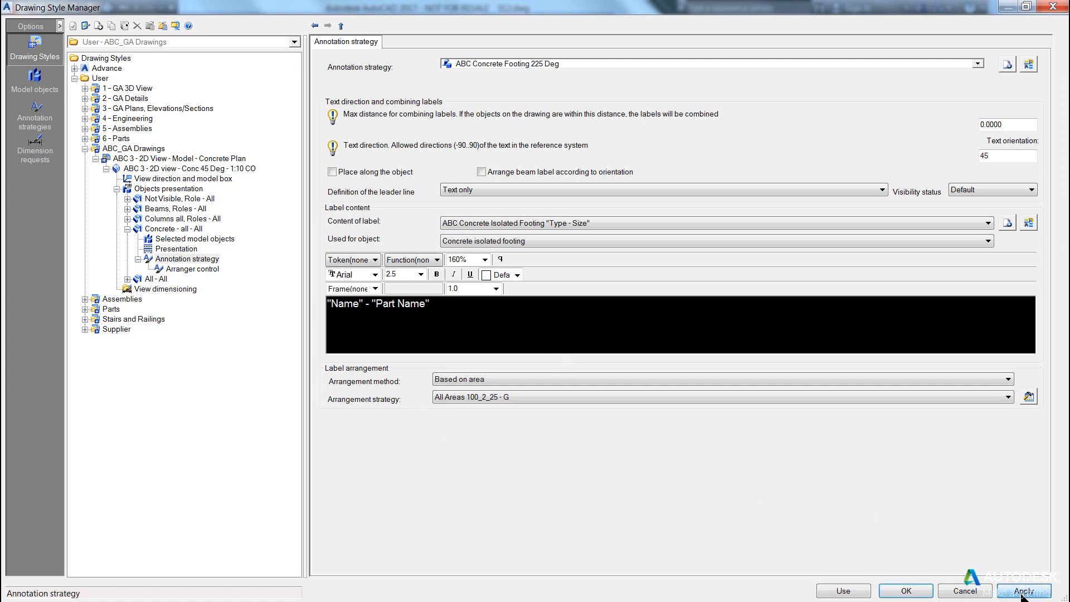
{"action": "left_click", "coordinate": [1021, 590]}
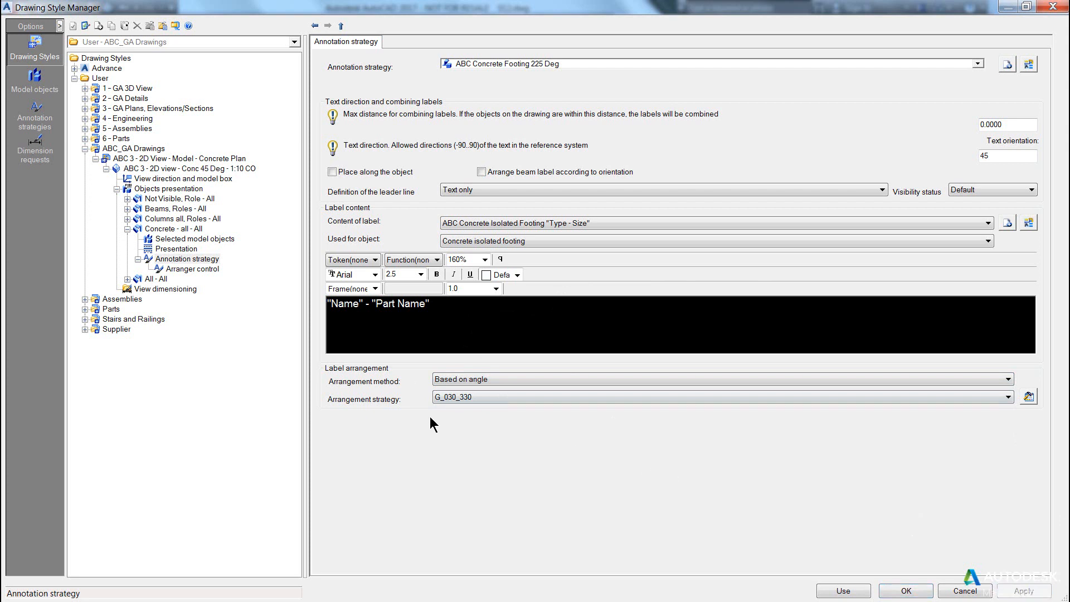
- Set the footing label arrangement strategy to ABC 45-225 1-5 L and apply
{"action": "left_click", "coordinate": [1006, 396]}
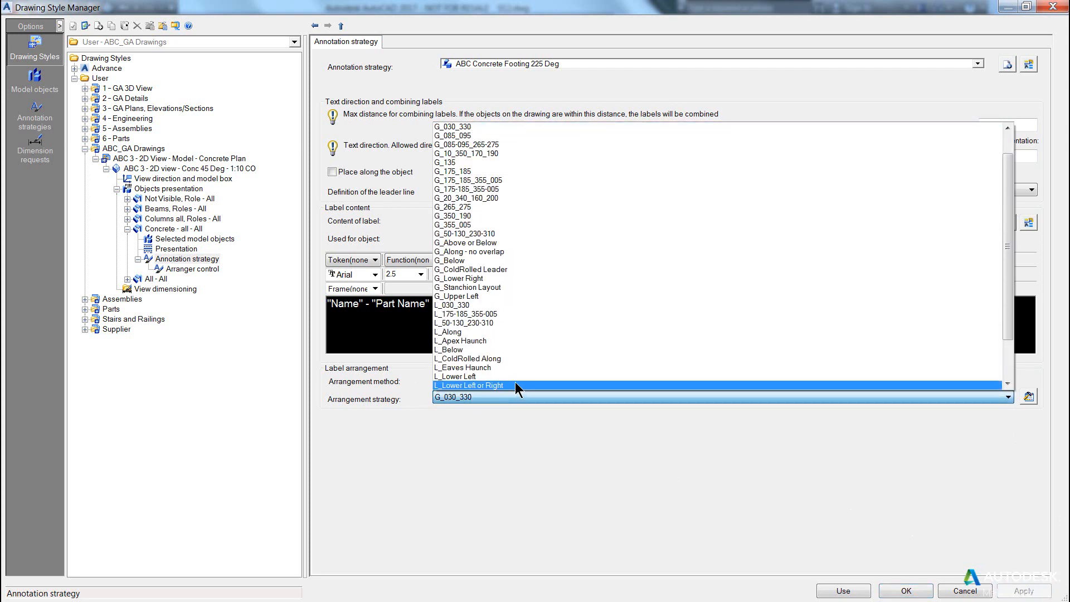
{"action": "left_click", "coordinate": [467, 314]}
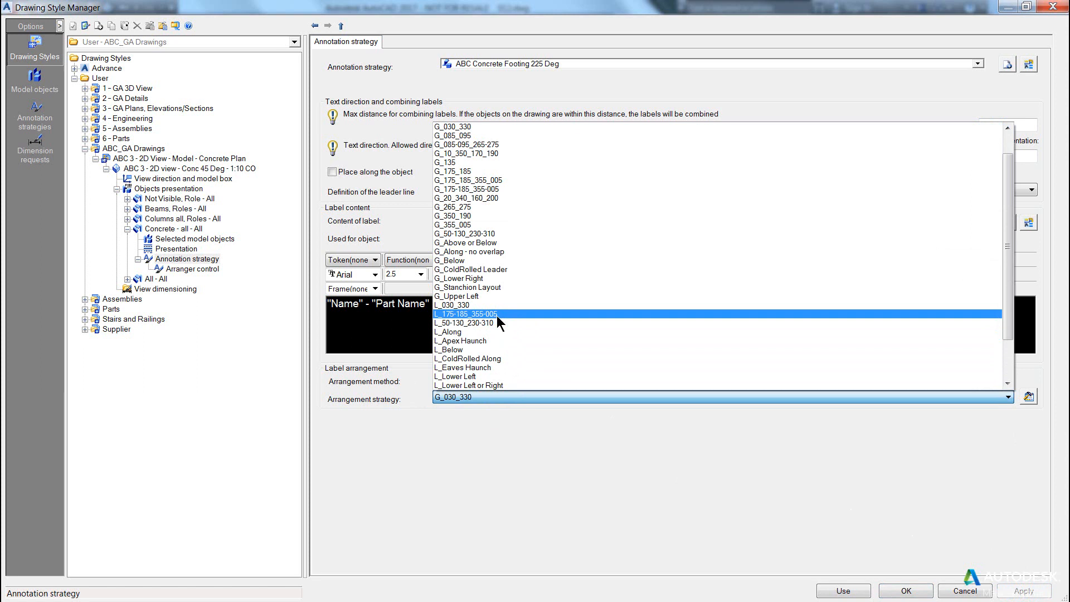
{"action": "left_click", "coordinate": [452, 304]}
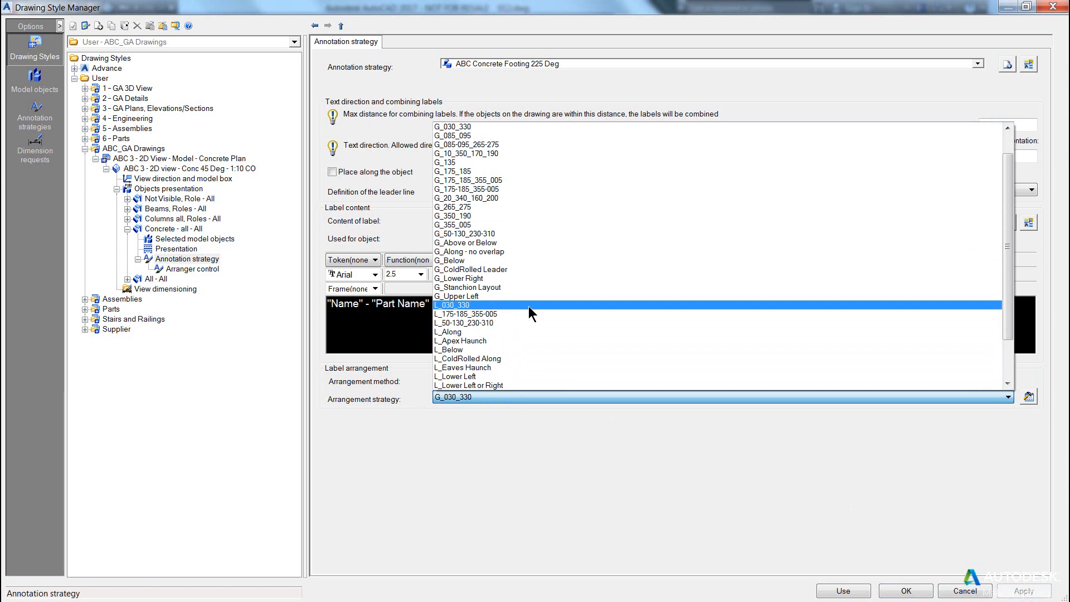
{"action": "scroll", "scroll_direction": "up", "scroll_amount": 3}
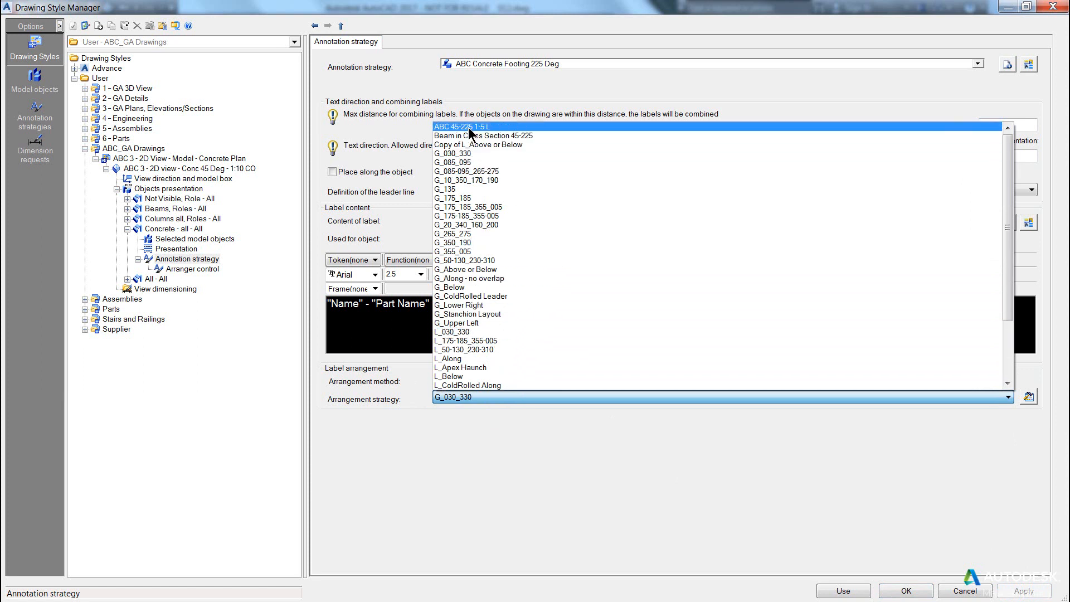
{"action": "left_click", "coordinate": [462, 127]}
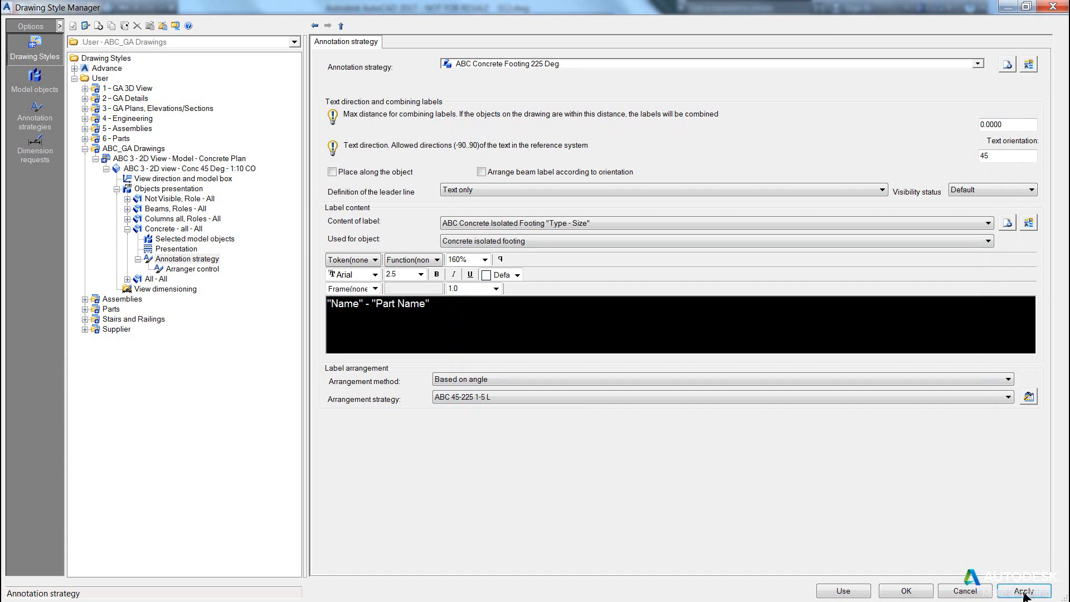
{"action": "left_click", "coordinate": [1022, 590]}
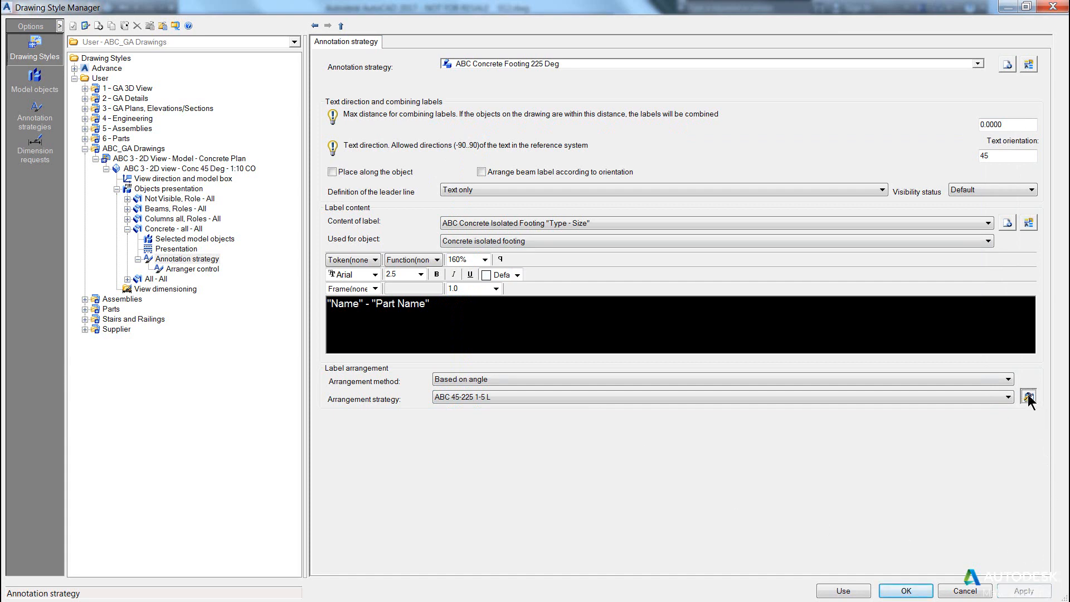
- Copy the label arrangement into a new one named ABC 225 1-5 L
{"action": "left_click", "coordinate": [1029, 395]}
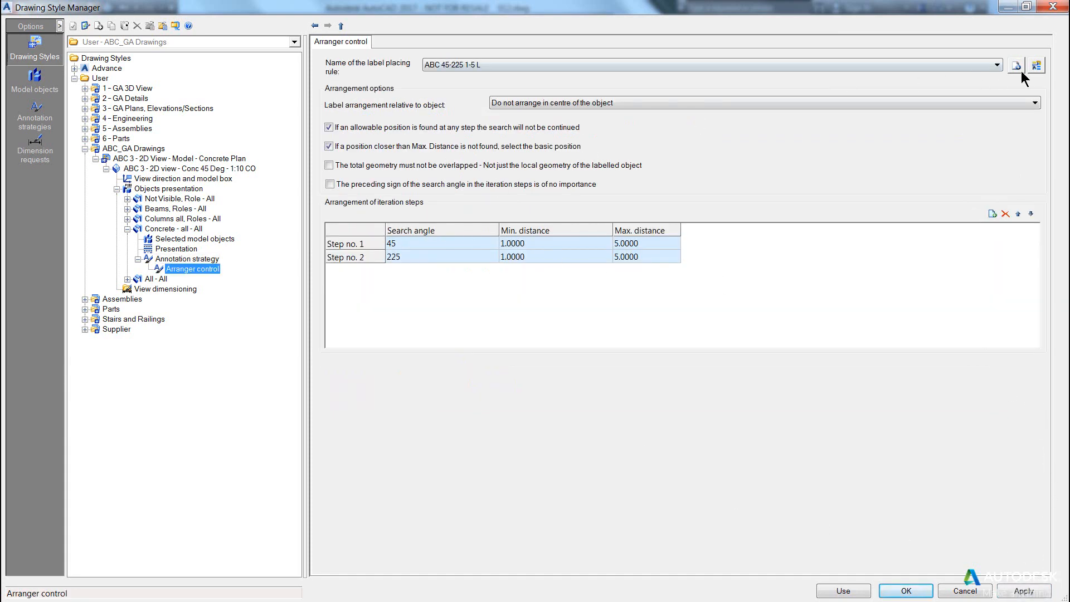
{"action": "left_click", "coordinate": [1015, 65]}
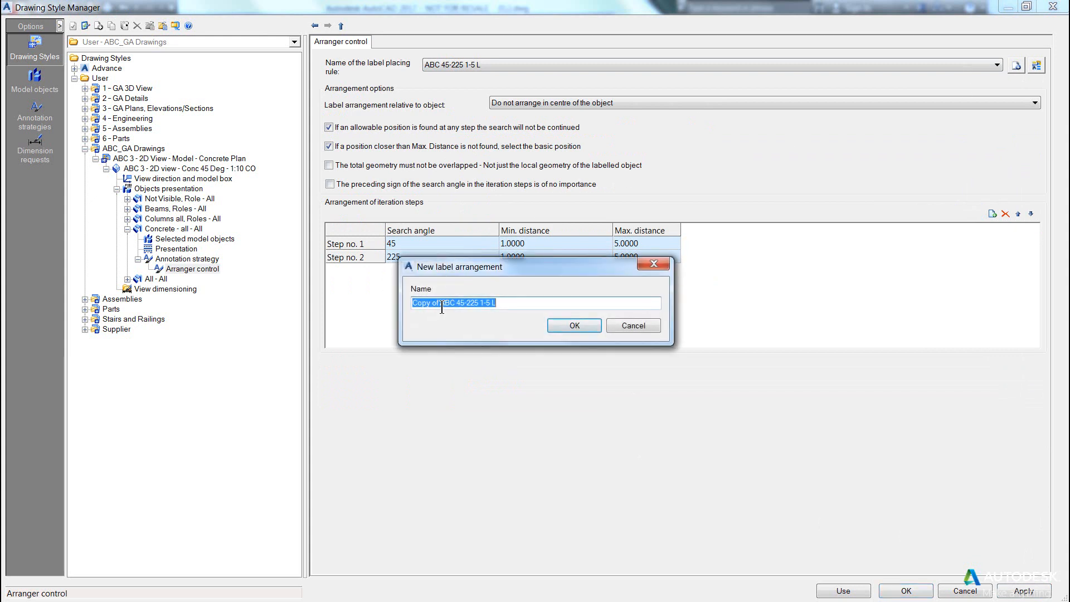
{"action": "type", "text": "ABC 45-225 1-5 L"}
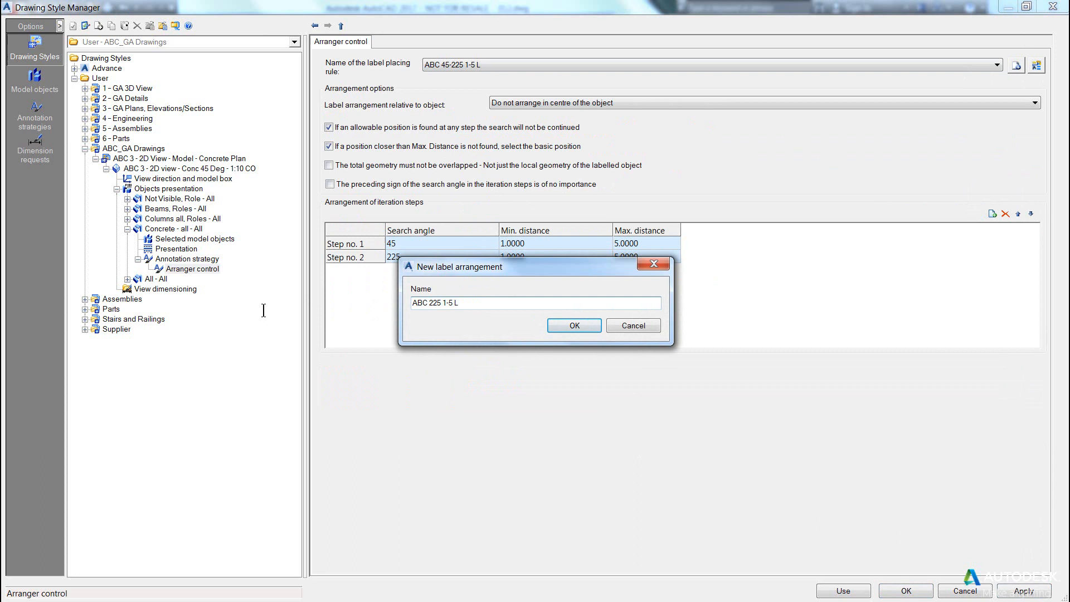
{"action": "left_click", "coordinate": [573, 325]}
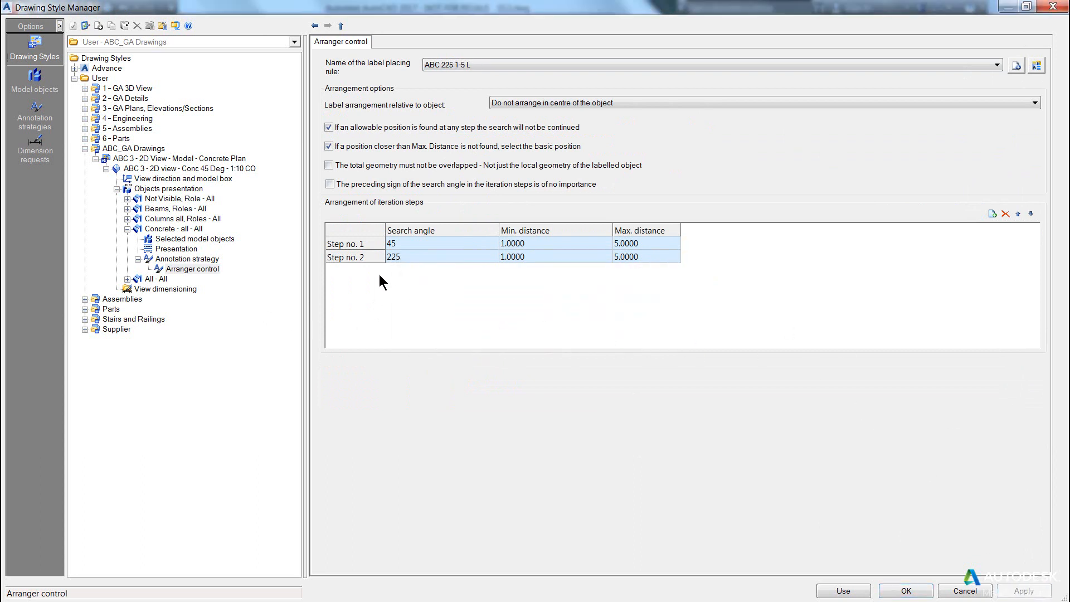
- Keep only the 225° search step by moving it up and deleting 45°
{"action": "left_click", "coordinate": [511, 256]}
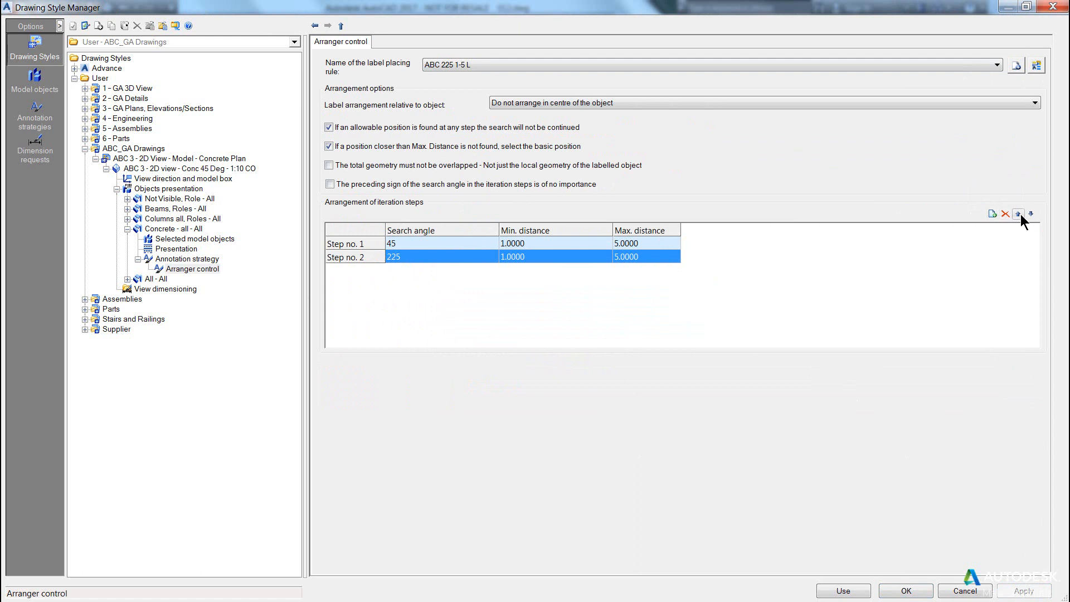
{"action": "mouse_move", "coordinate": [346, 262]}
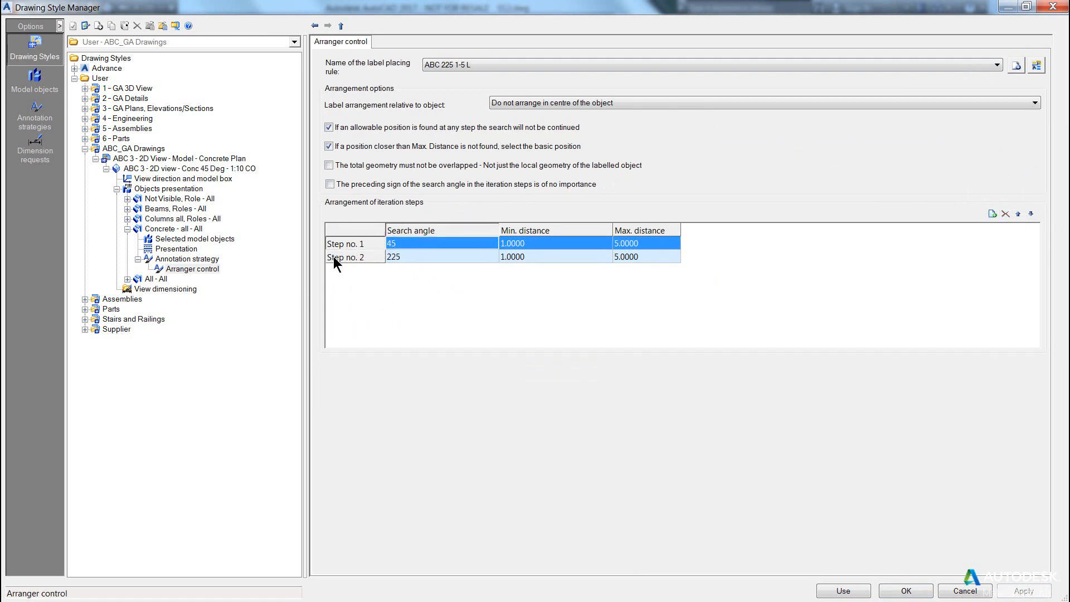
{"action": "left_click", "coordinate": [1016, 213]}
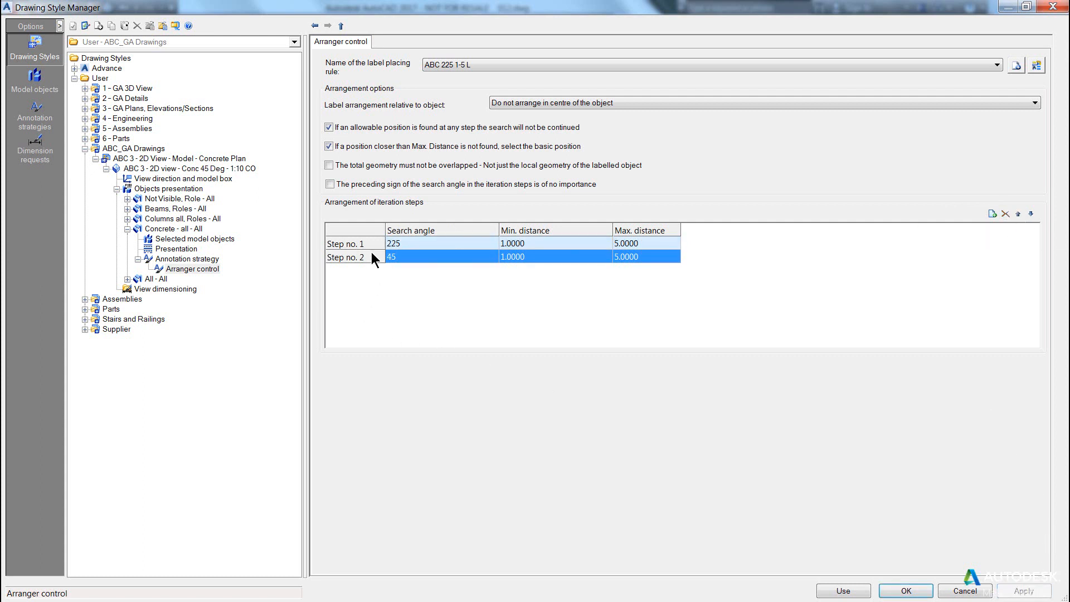
{"action": "left_click", "coordinate": [1004, 212]}
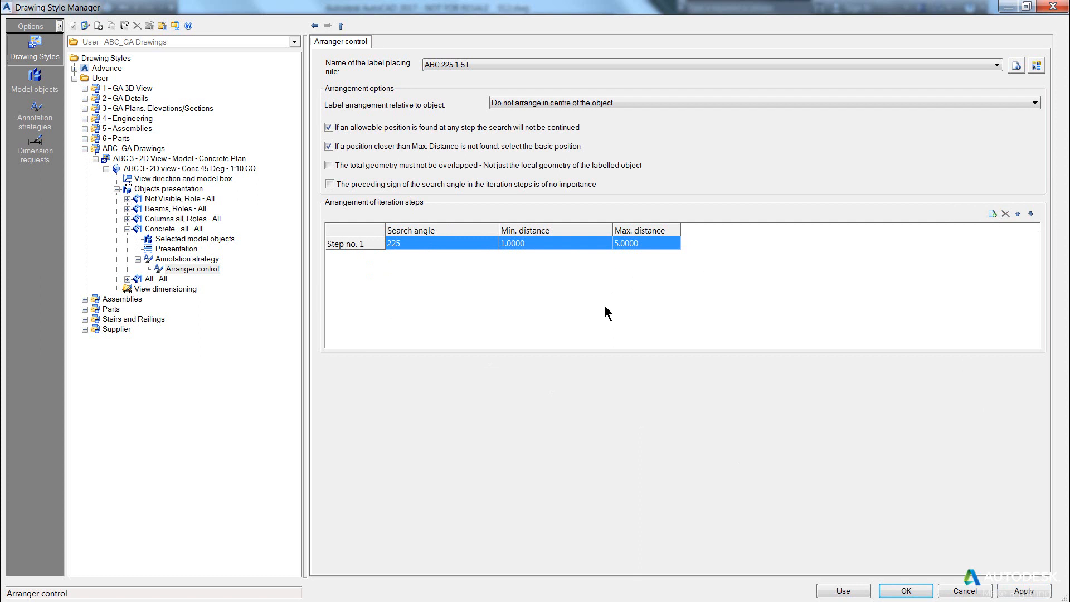
{"action": "mouse_move", "coordinate": [1021, 589]}
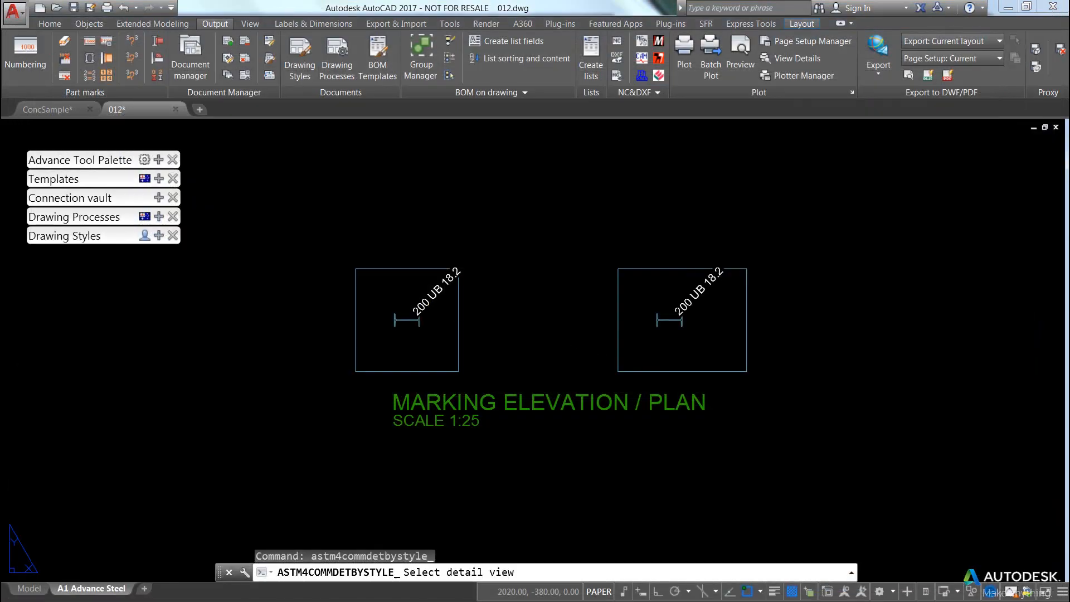
- Update the Marking Elevation / Plan detail so the footing shows PF1 - F400x800
{"action": "left_click", "coordinate": [529, 375]}
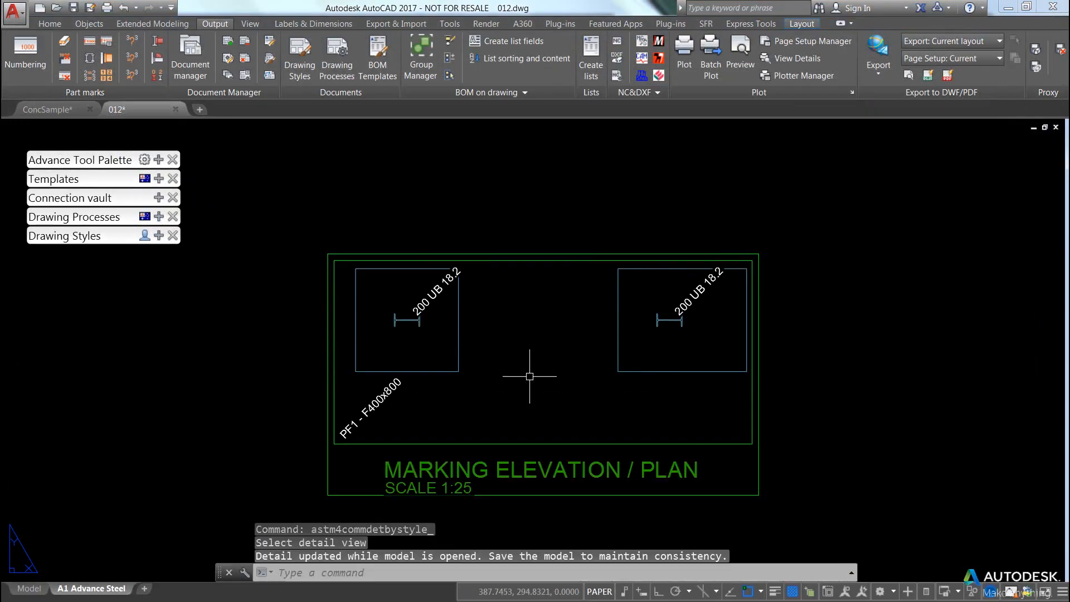